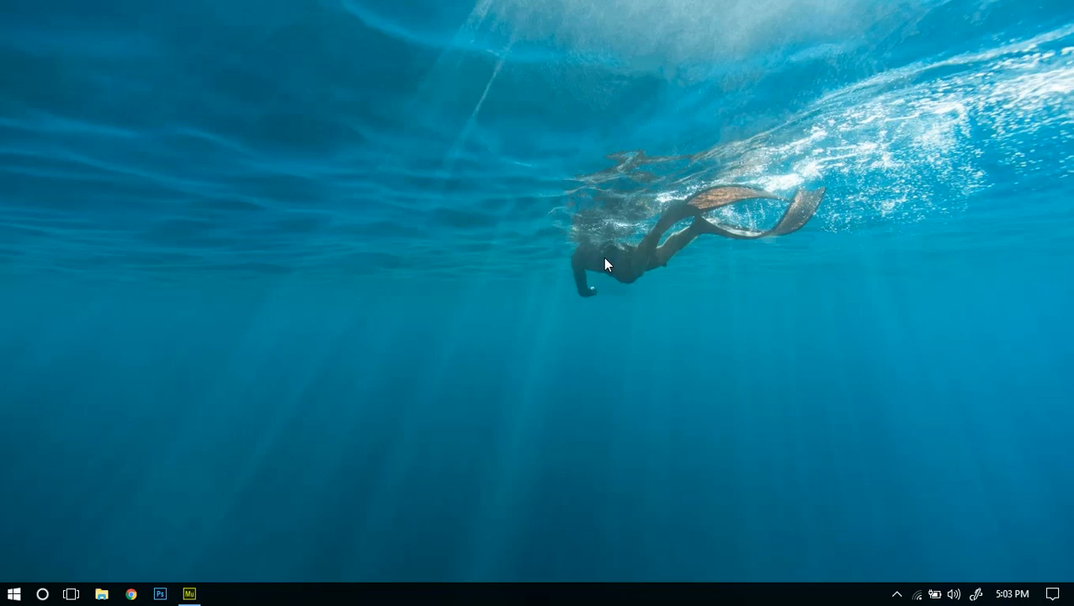
{"action": "mouse_move", "coordinate": [824, 7]}
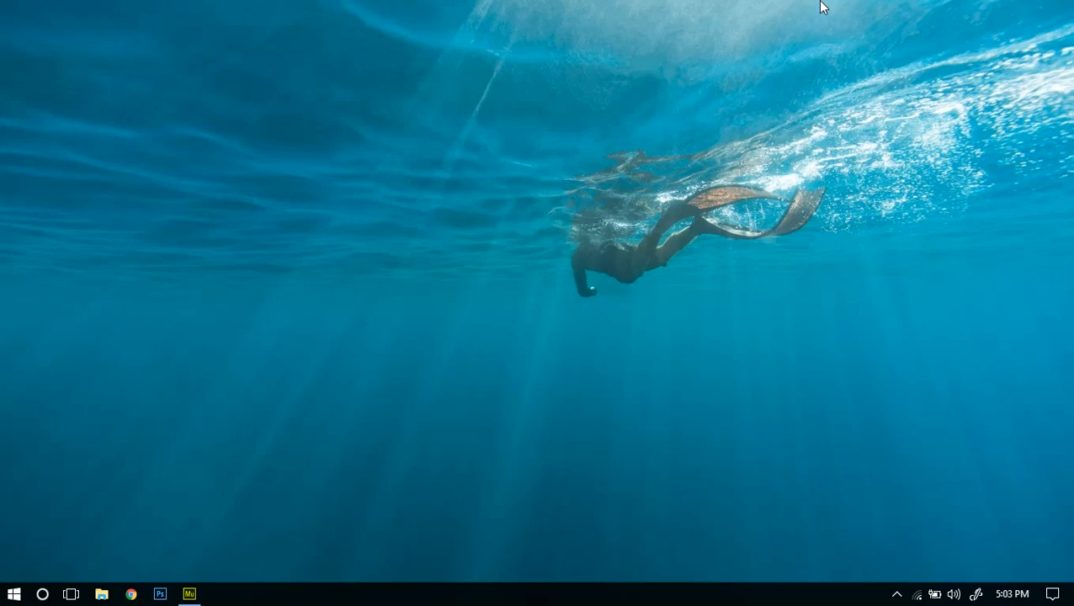
Switch to the Adobe Muse window showing the Website-1 plan
{"action": "left_click", "coordinate": [189, 594]}
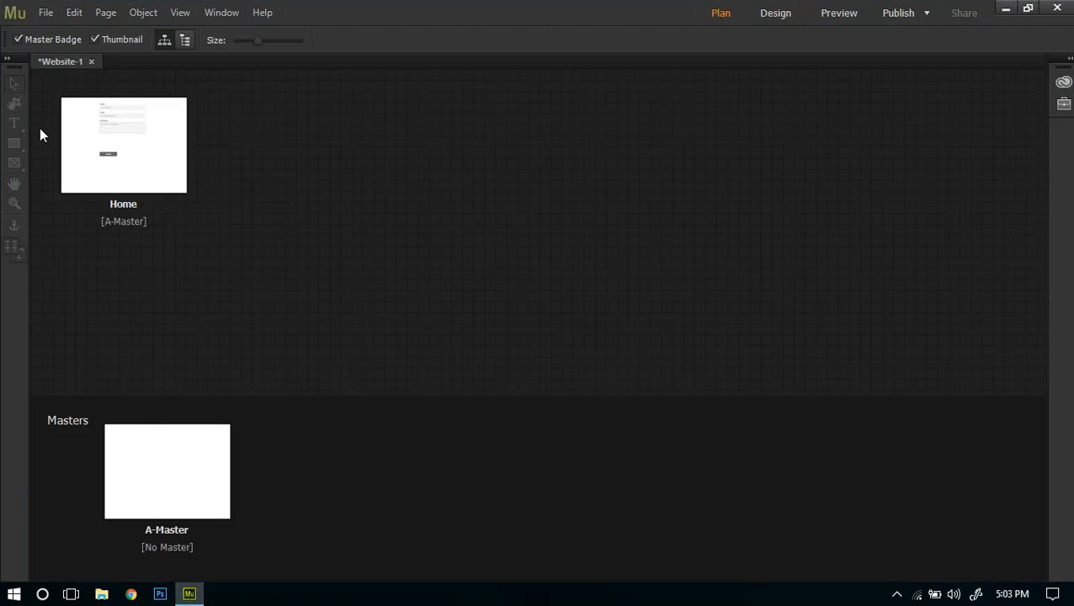
Create Website-2 as a new fluid-width site with a 960 maximum page width
{"action": "left_click", "coordinate": [45, 12]}
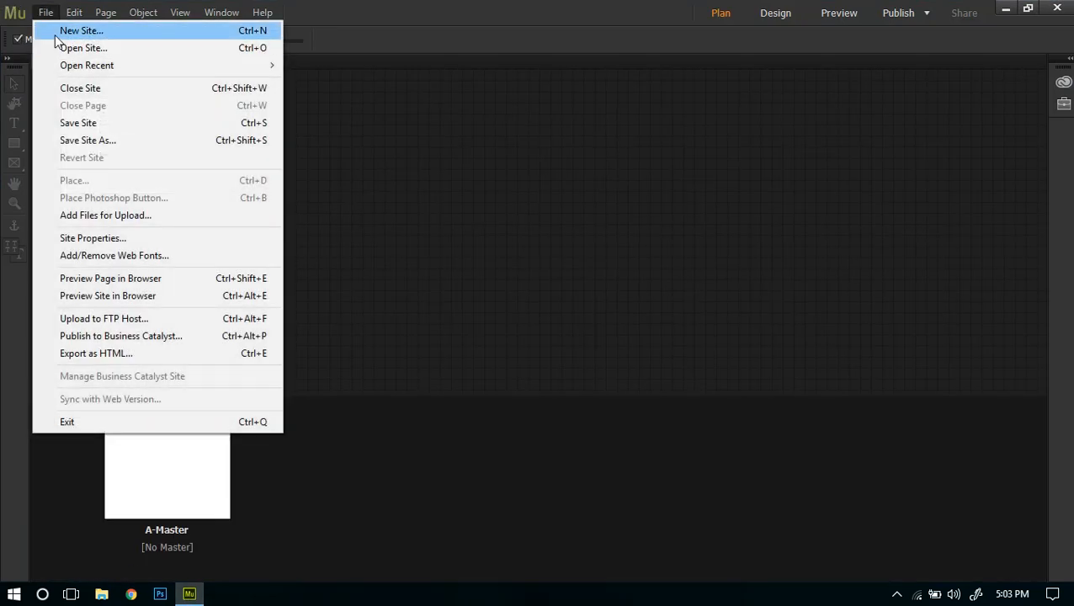
{"action": "left_click", "coordinate": [81, 31]}
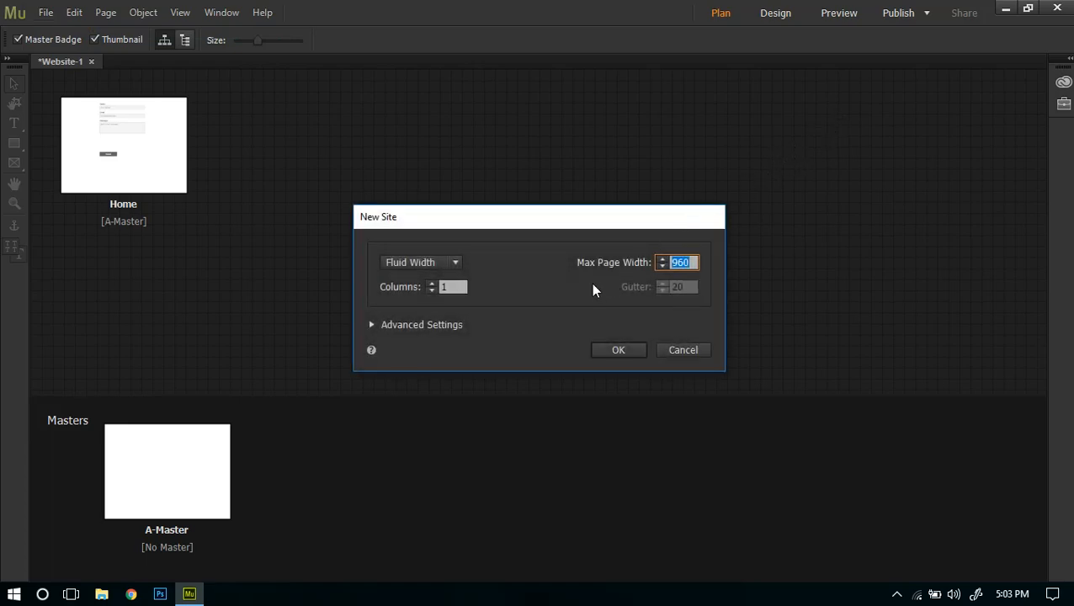
{"action": "left_click_drag", "start_coordinate": [539, 216], "coordinate": [535, 82]}
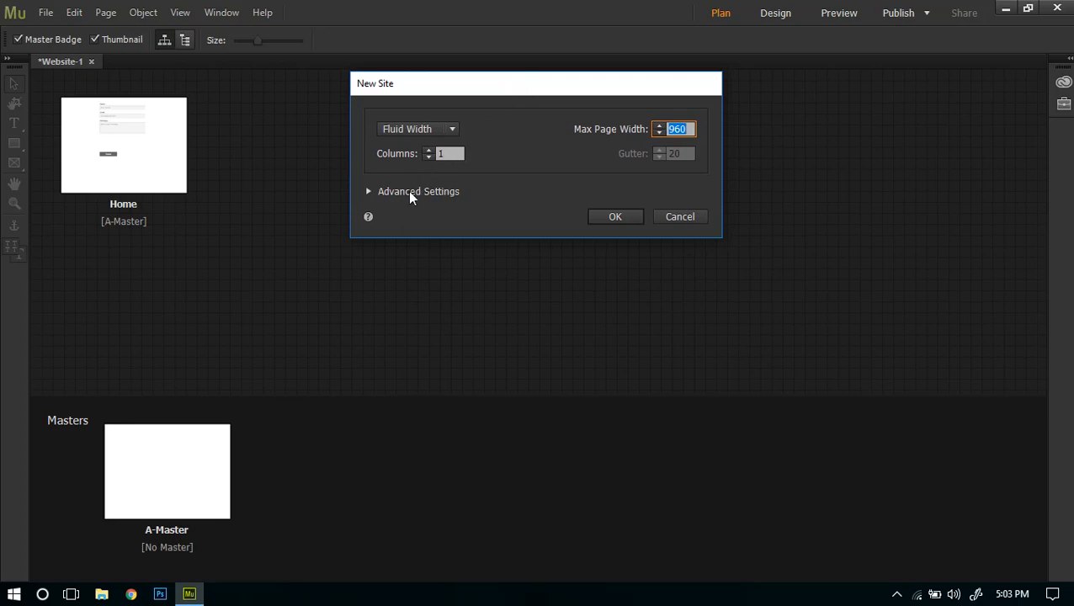
{"action": "left_click", "coordinate": [369, 191]}
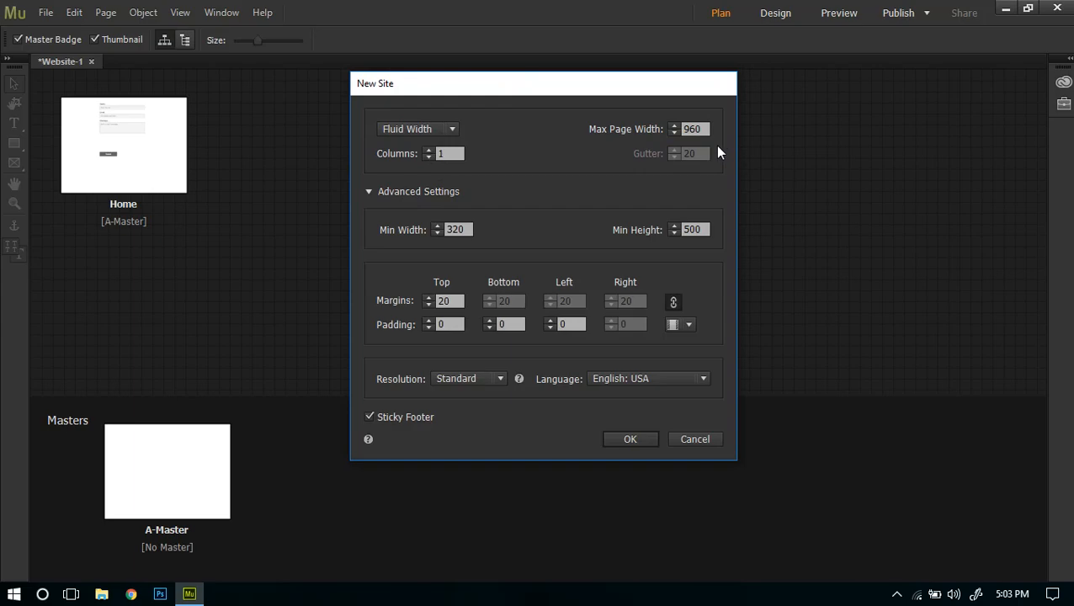
{"action": "mouse_move", "coordinate": [747, 178]}
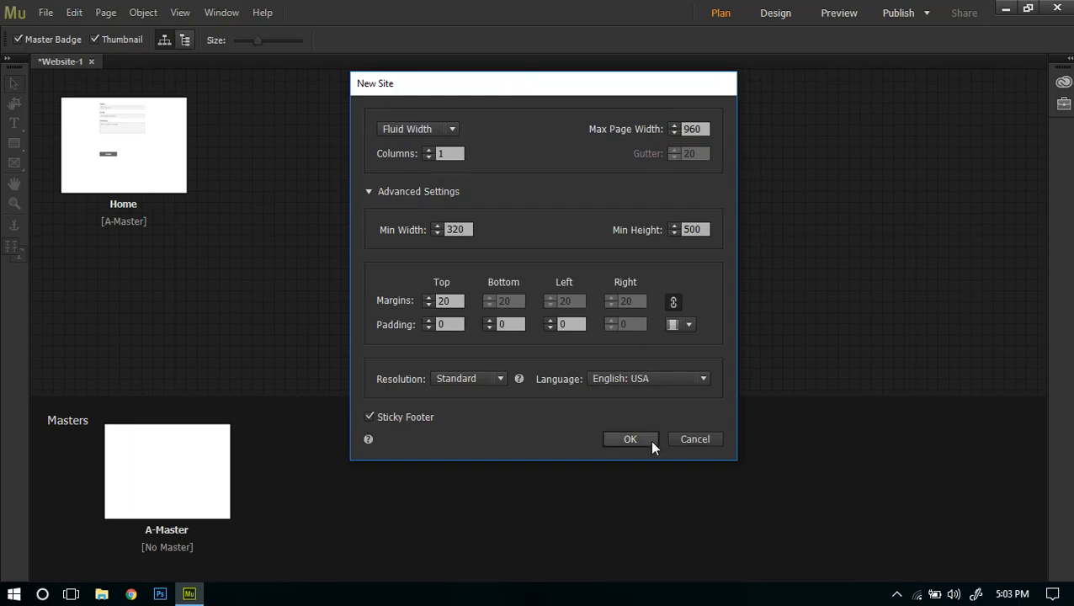
{"action": "left_click", "coordinate": [629, 439]}
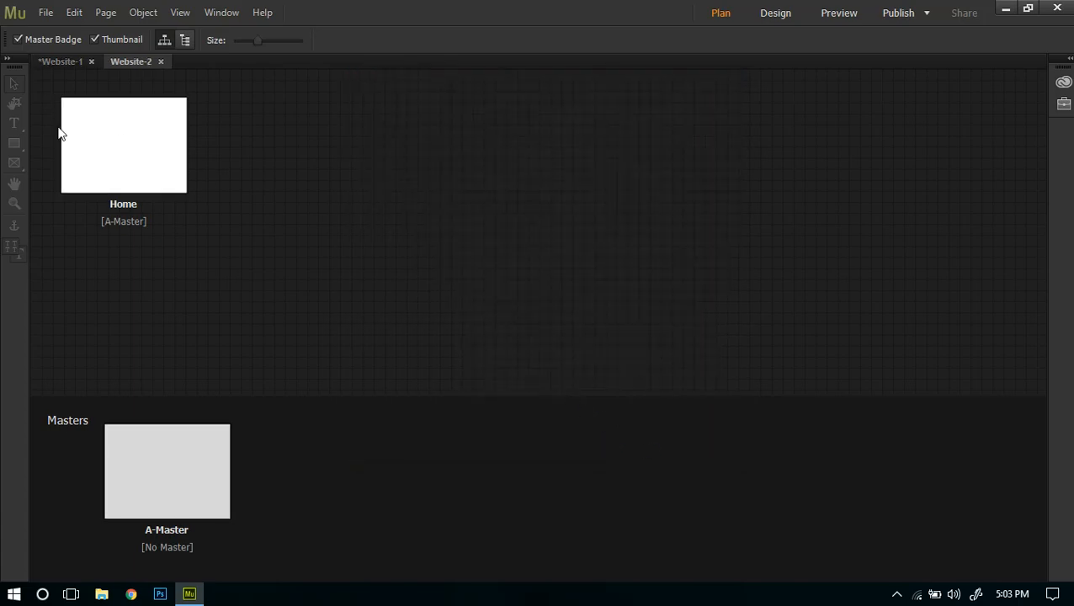
Open Website-2's Home page and insert a Simple Contact form widget
{"action": "double_click", "coordinate": [123, 144]}
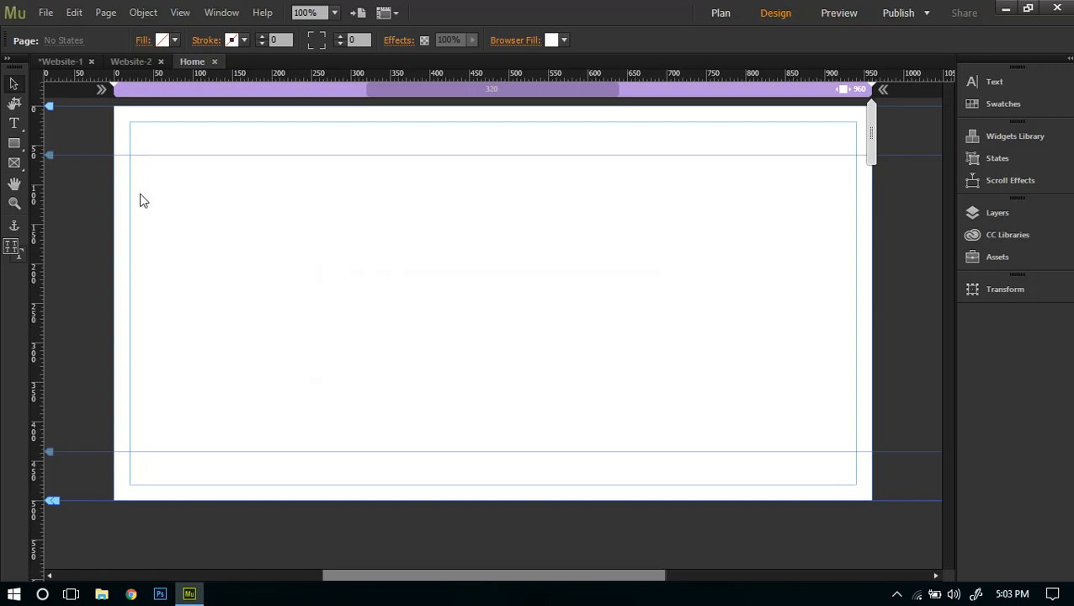
{"action": "left_click", "coordinate": [144, 12]}
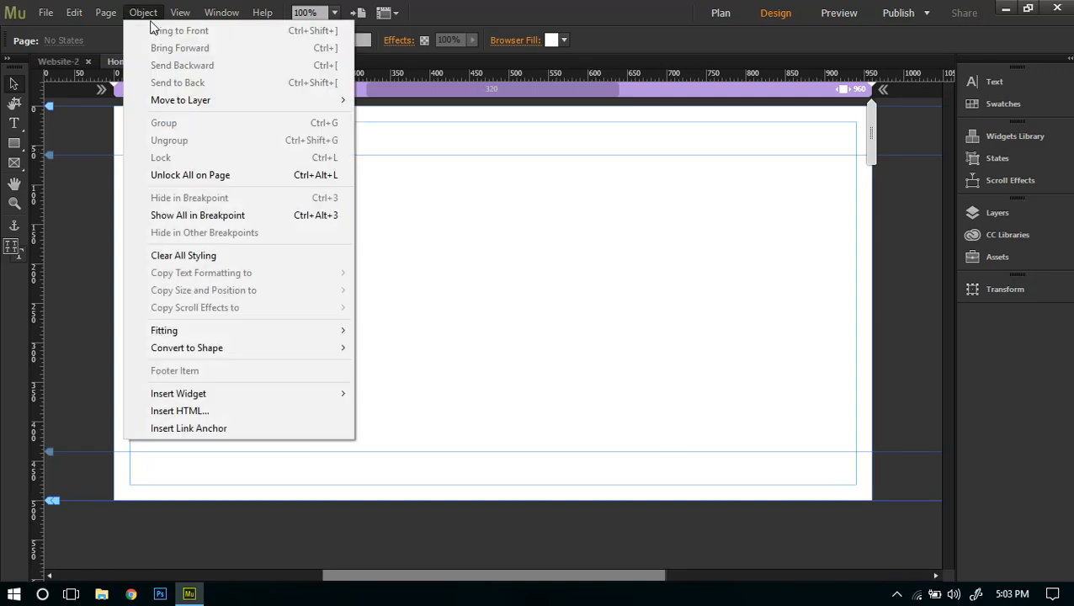
{"action": "mouse_move", "coordinate": [178, 393]}
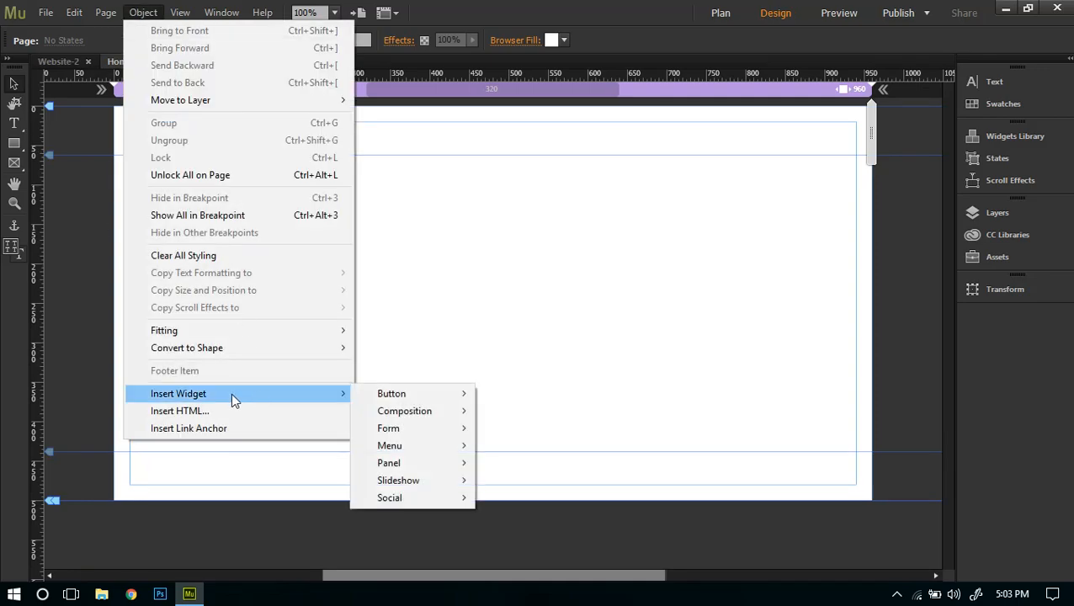
{"action": "mouse_move", "coordinate": [388, 427]}
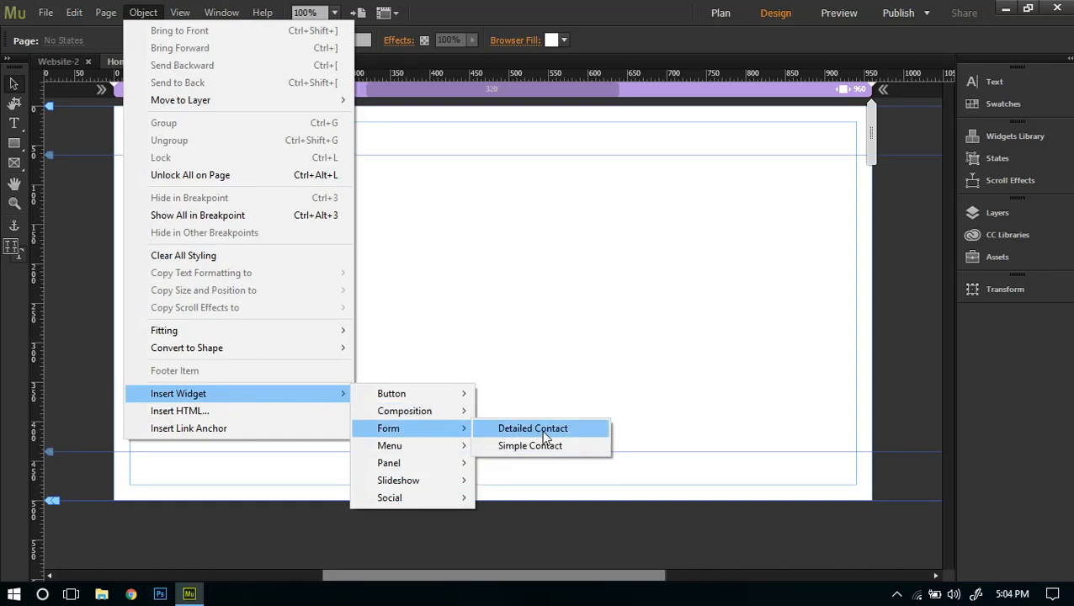
{"action": "mouse_move", "coordinate": [529, 445]}
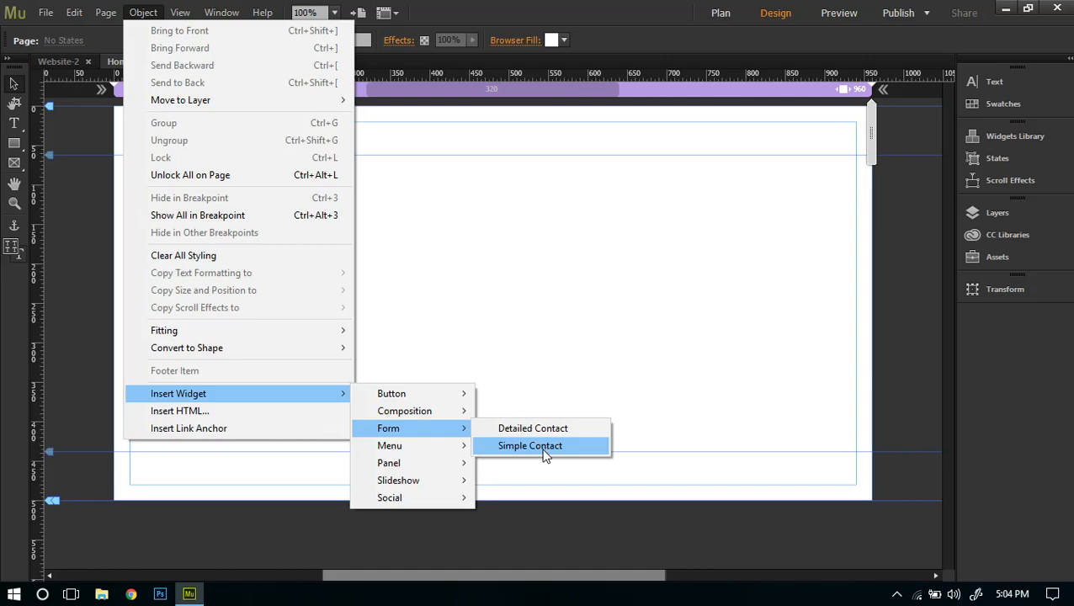
{"action": "left_click", "coordinate": [530, 446]}
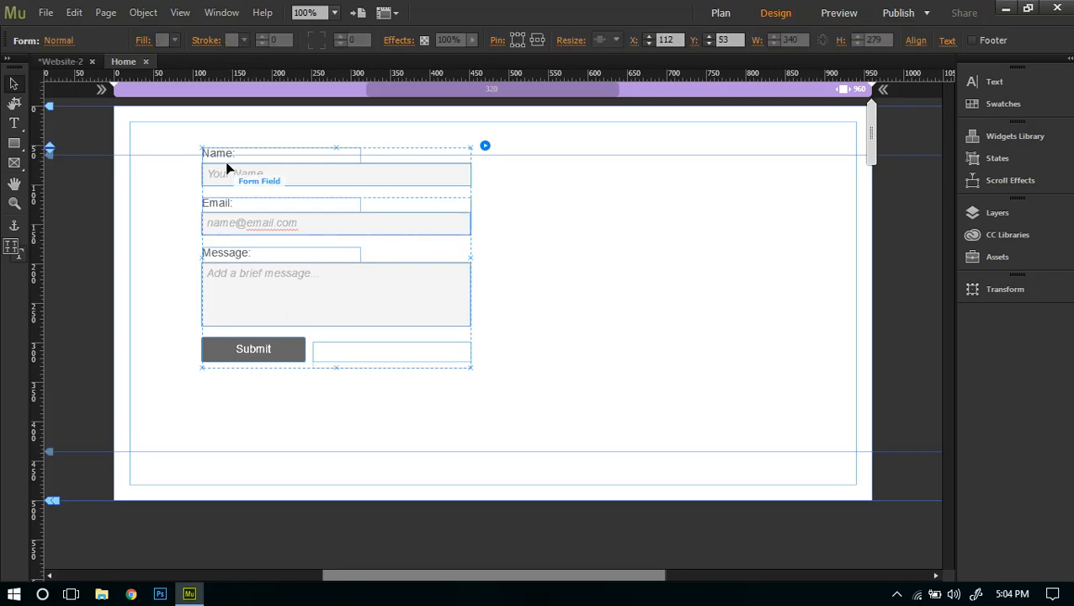
{"action": "mouse_move", "coordinate": [484, 145]}
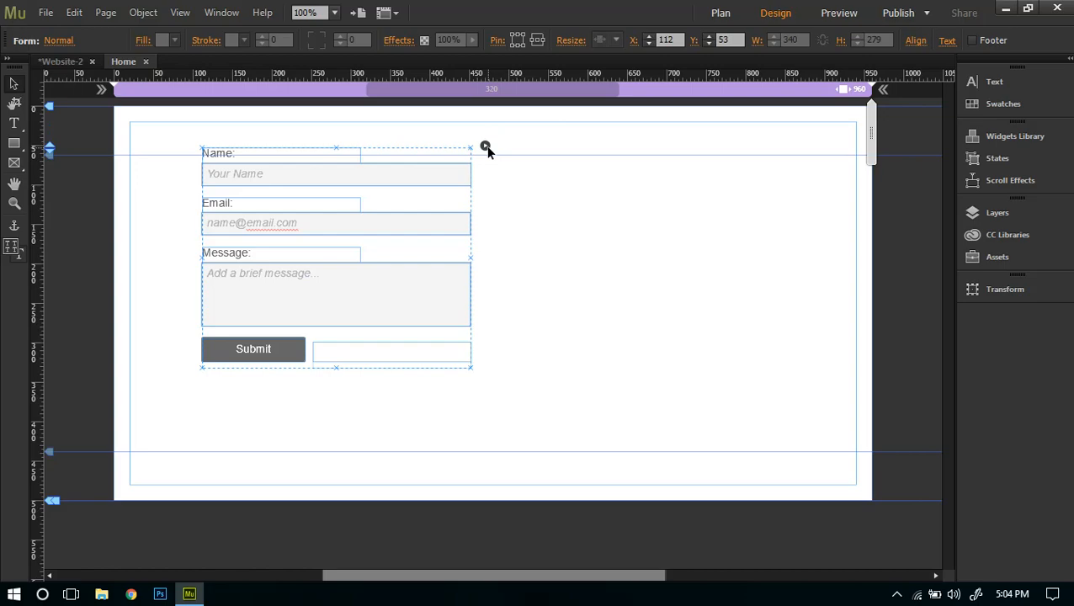
Set the form's recipient email to 'hostcsg' and enable the Company field
{"action": "left_click", "coordinate": [484, 145]}
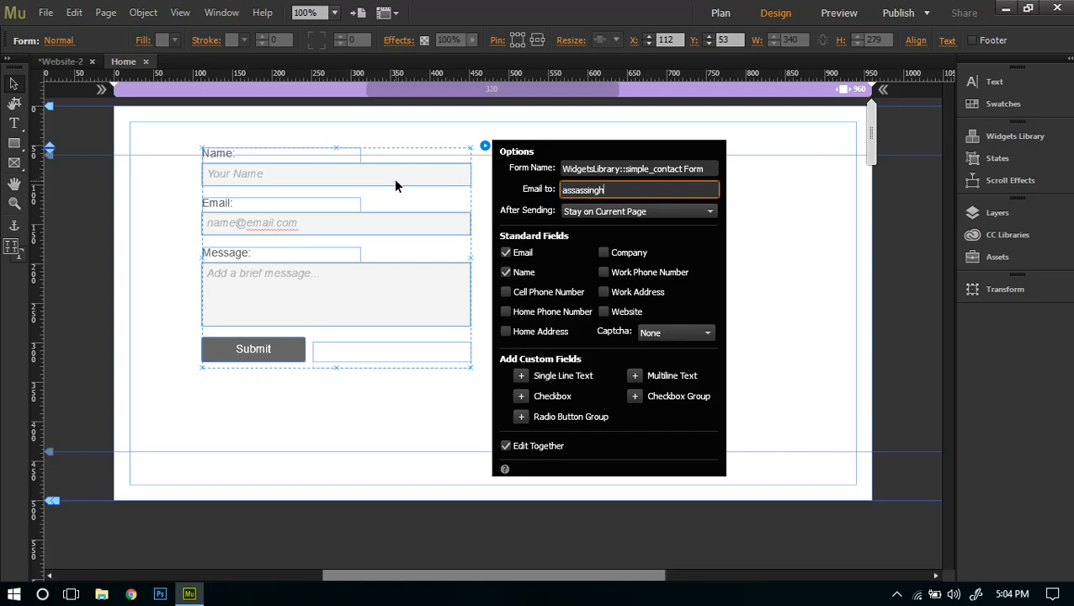
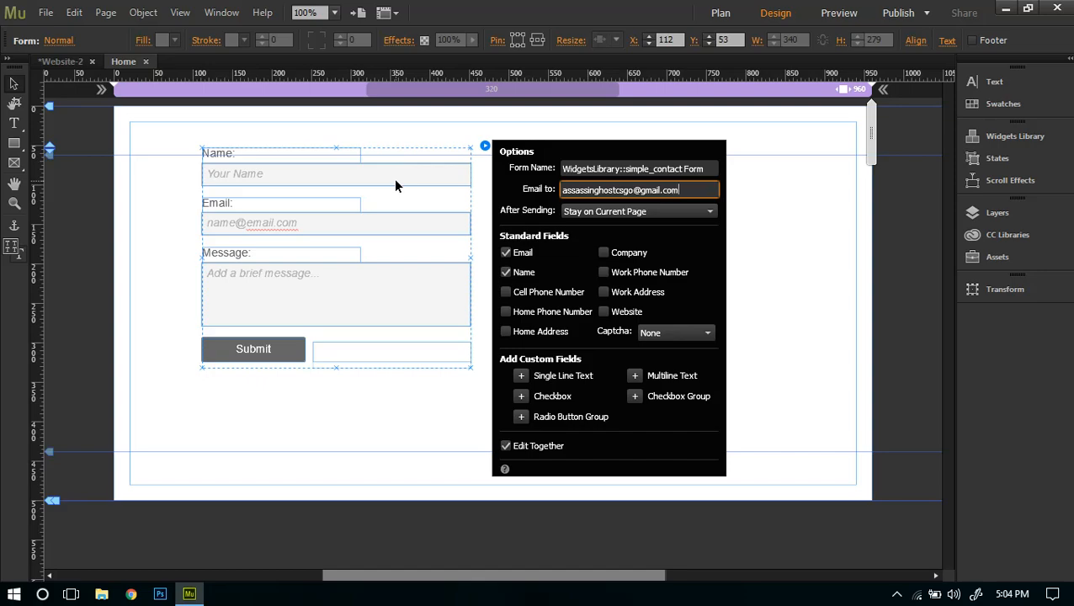
{"action": "mouse_move", "coordinate": [506, 189]}
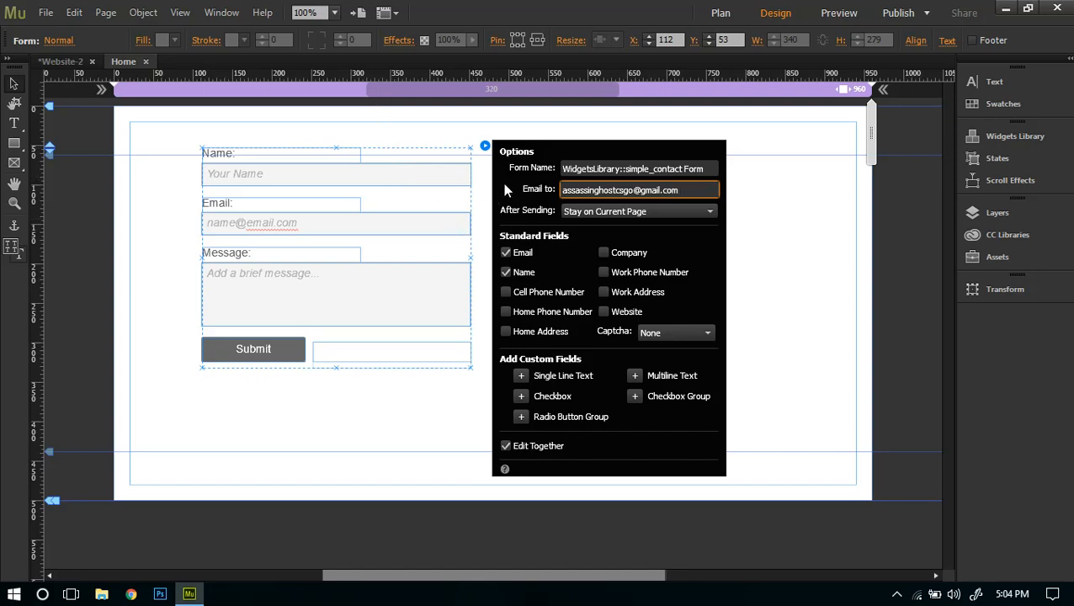
{"action": "mouse_move", "coordinate": [533, 333]}
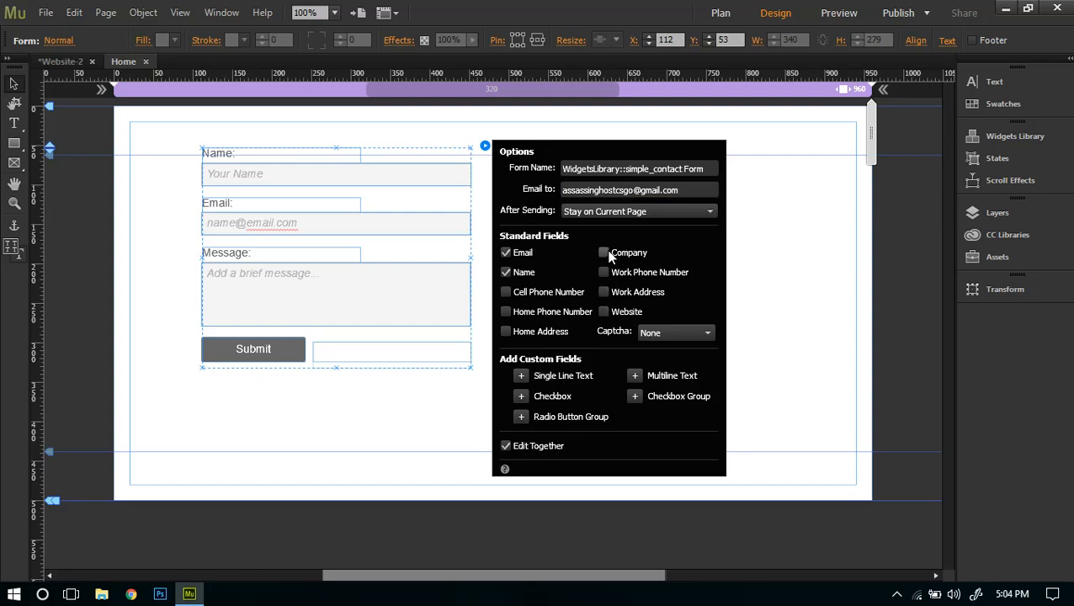
{"action": "left_click", "coordinate": [604, 252]}
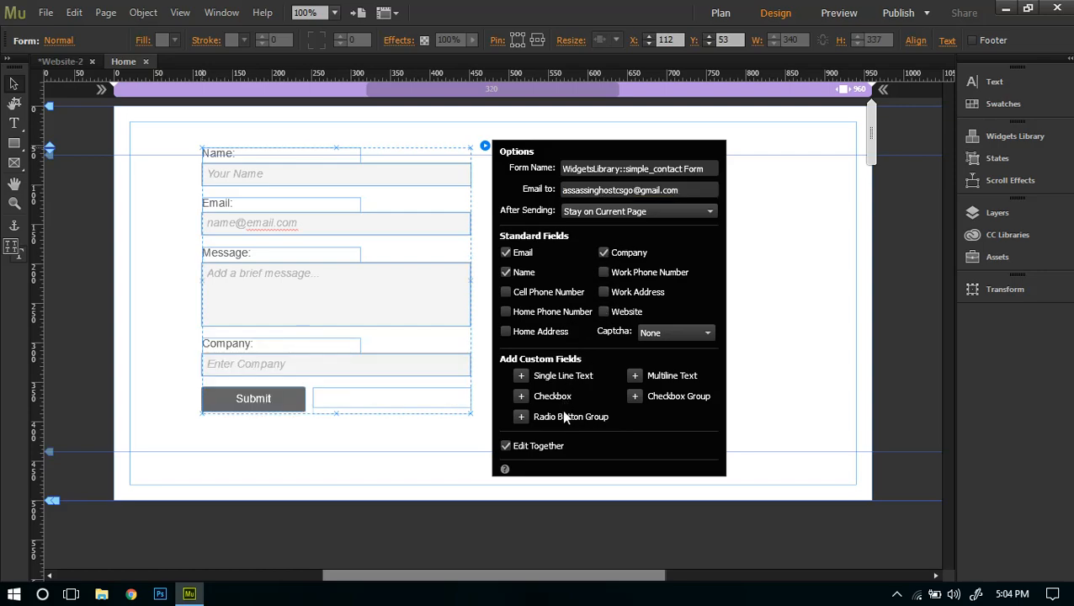
{"action": "left_click", "coordinate": [756, 224]}
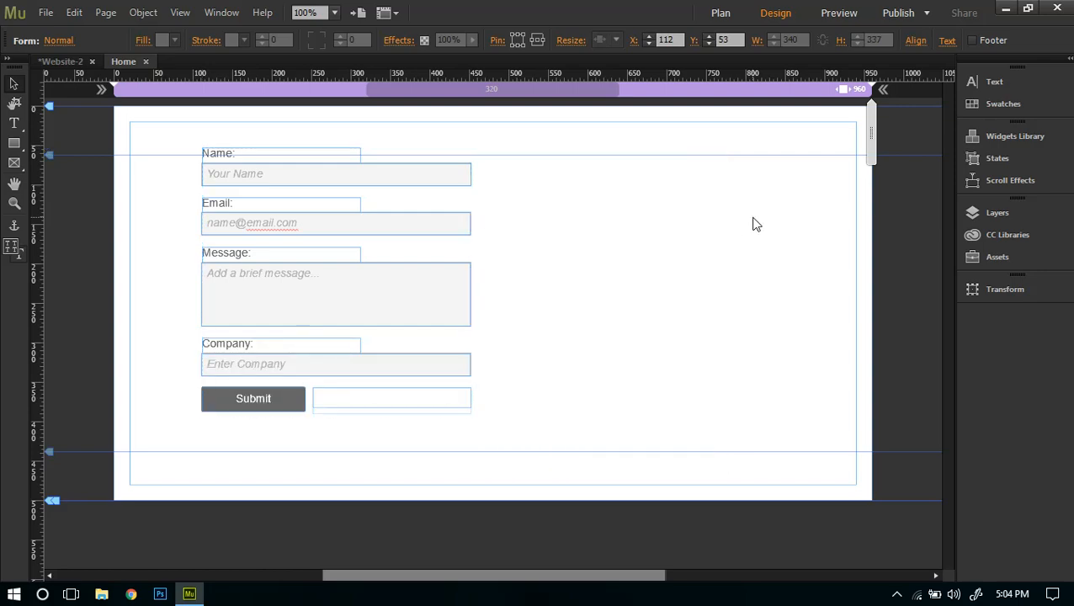
Preview Website-2's Home page and its contact form in the browser
{"action": "left_click", "coordinate": [46, 12]}
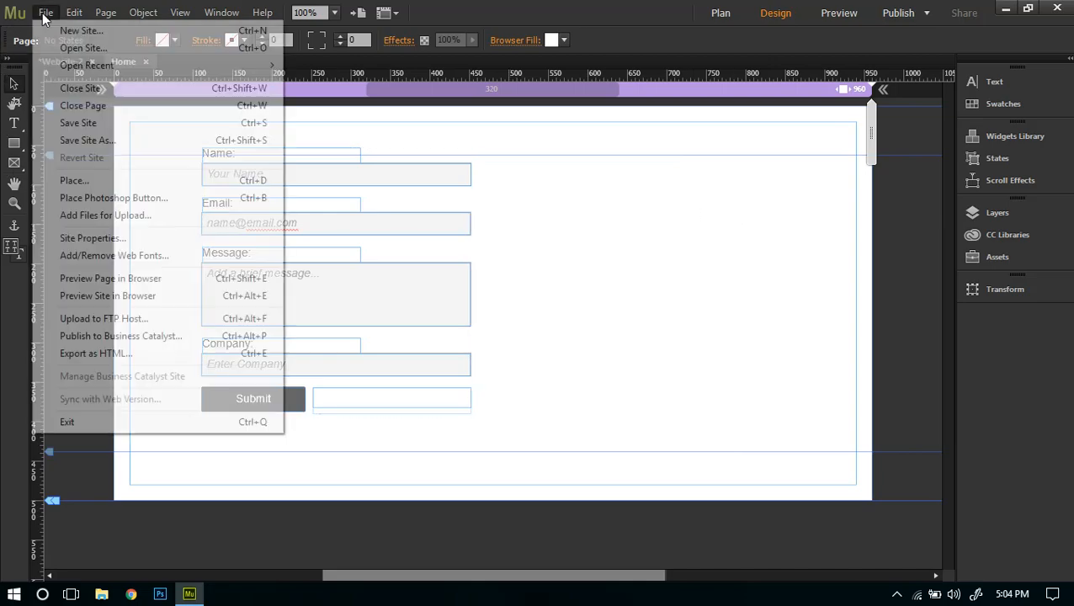
{"action": "left_click", "coordinate": [110, 278]}
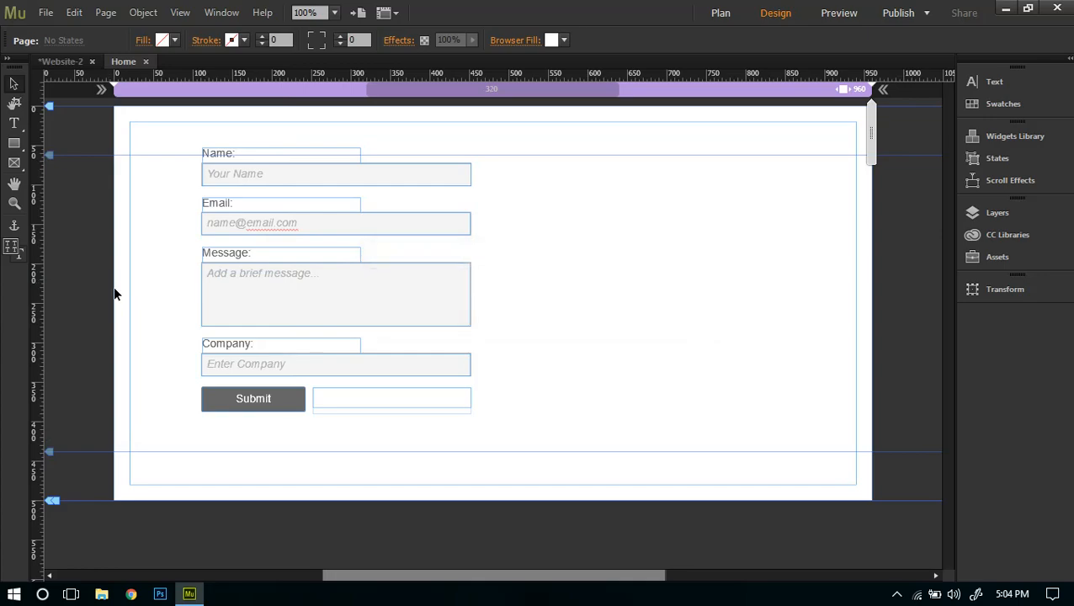
{"action": "left_click", "coordinate": [838, 12]}
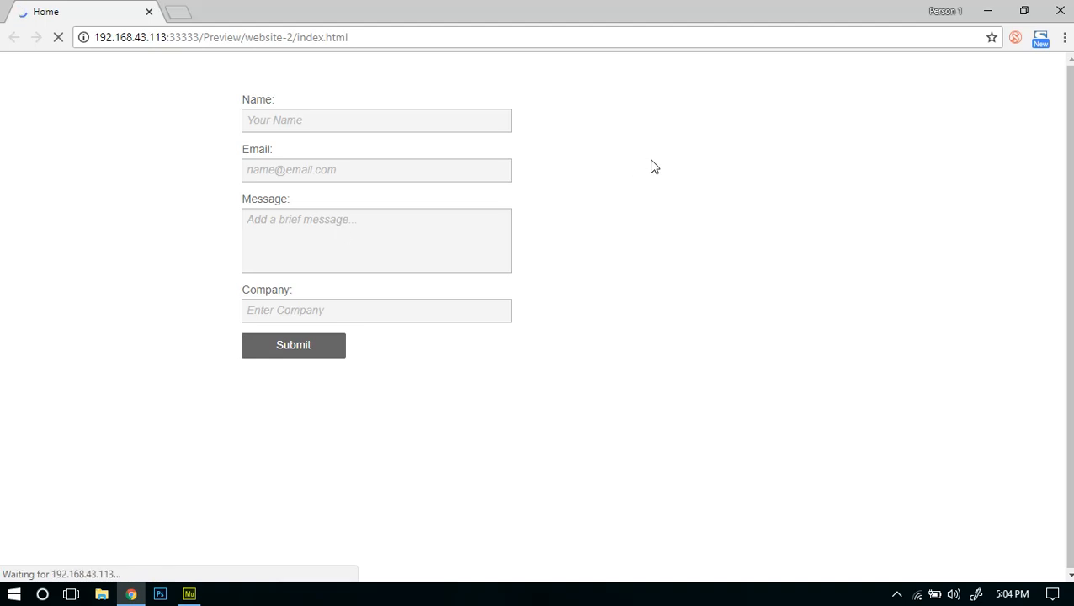
Submit the empty form in Chrome, confirming Name, Email and Company are flagged red
{"action": "left_click", "coordinate": [382, 120]}
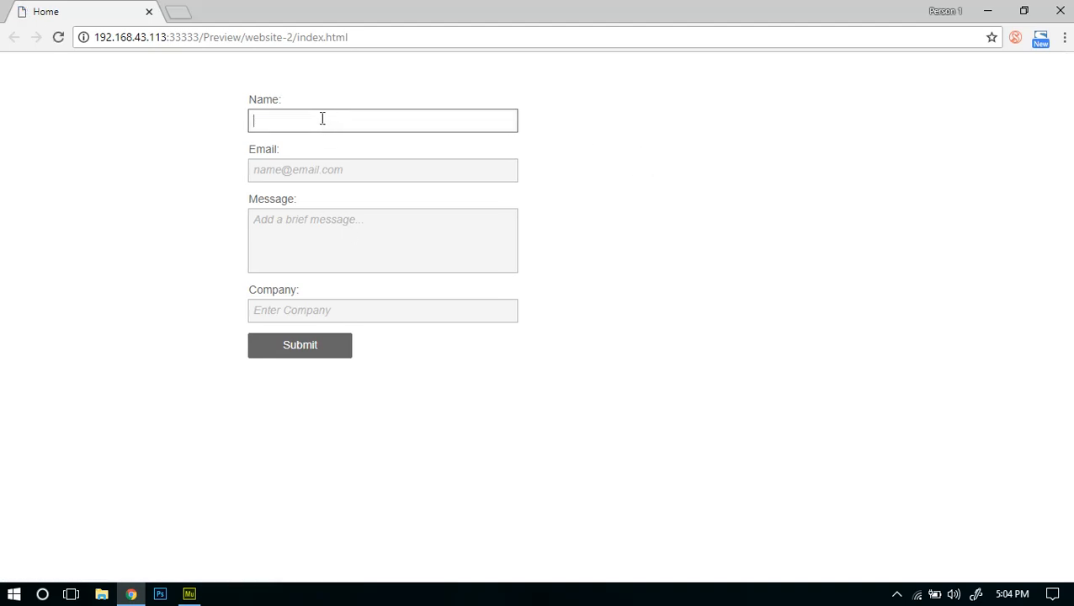
{"action": "left_click", "coordinate": [382, 170]}
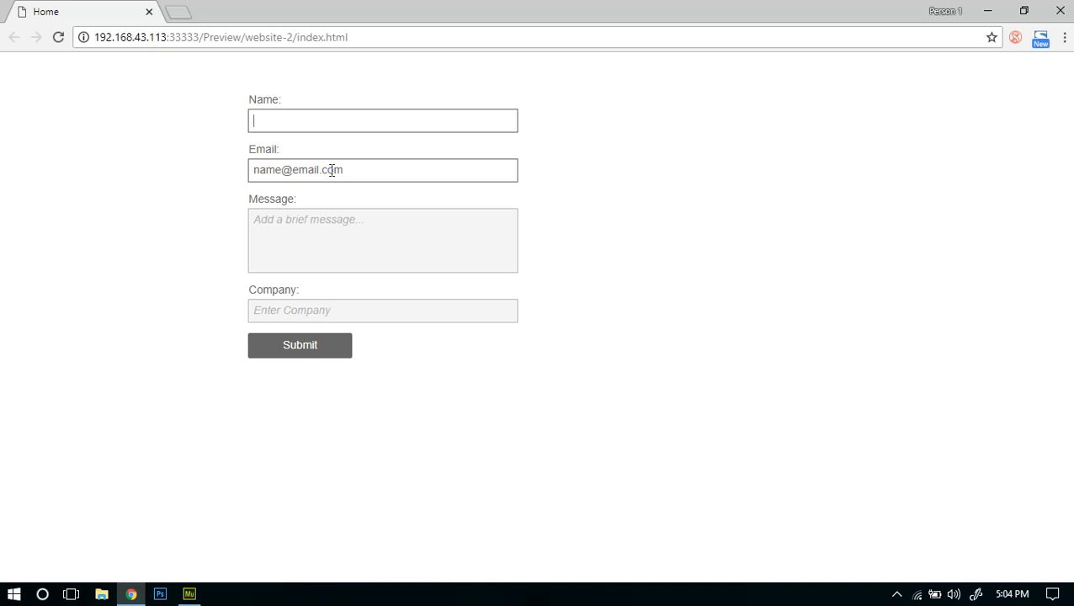
{"action": "left_click", "coordinate": [382, 240]}
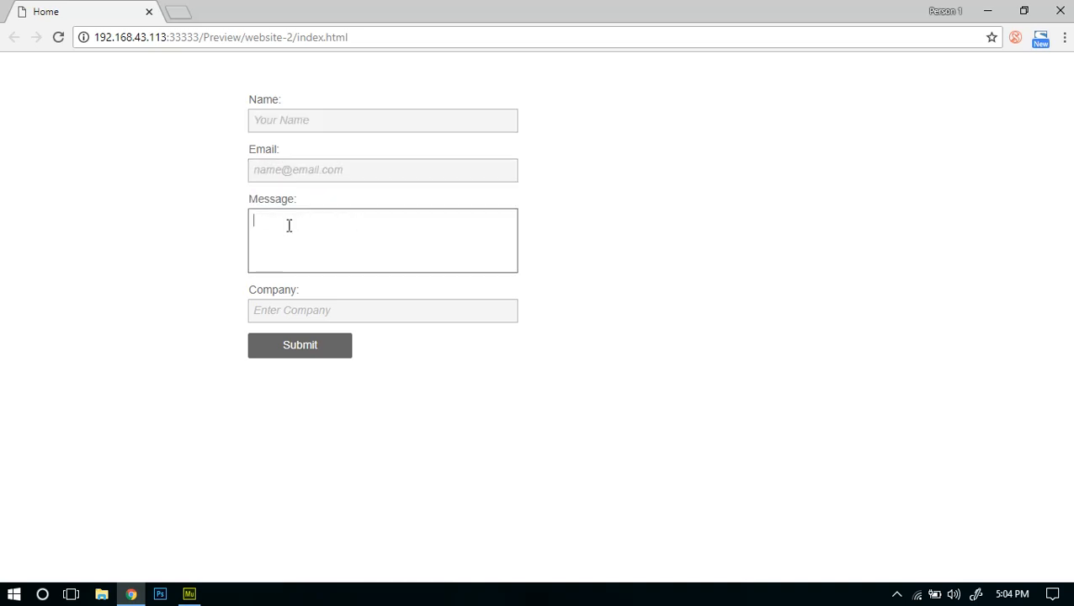
{"action": "left_click", "coordinate": [382, 310]}
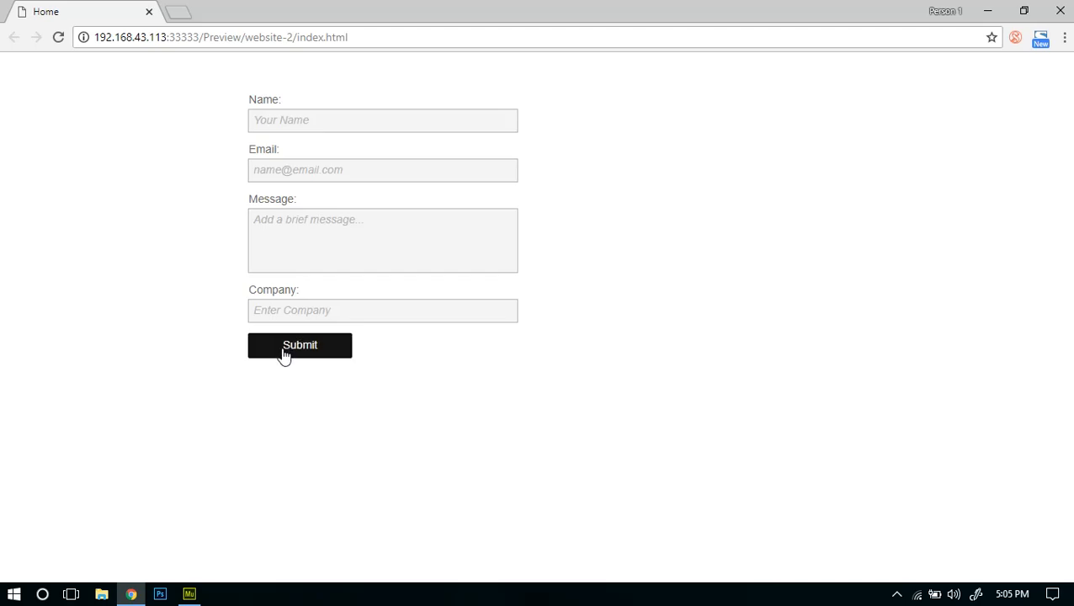
{"action": "left_click", "coordinate": [300, 346]}
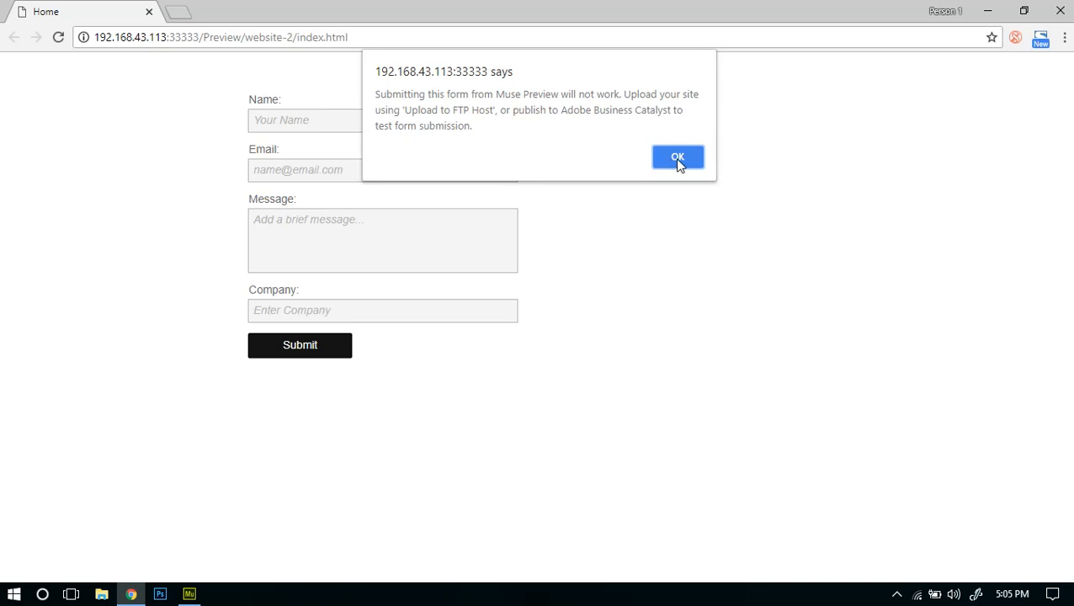
{"action": "left_click", "coordinate": [677, 157]}
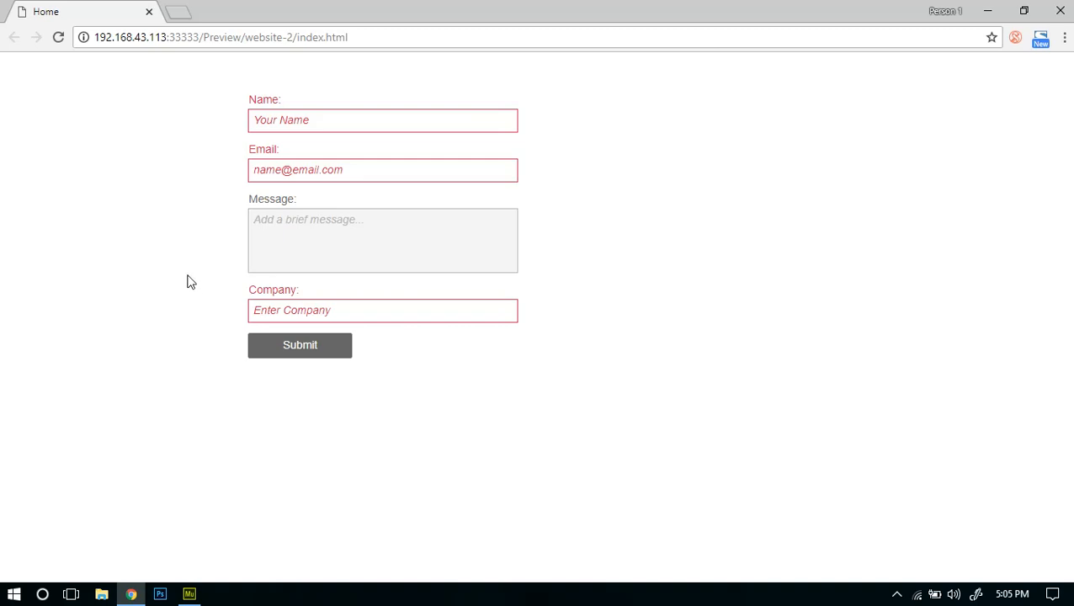
{"action": "mouse_move", "coordinate": [194, 310]}
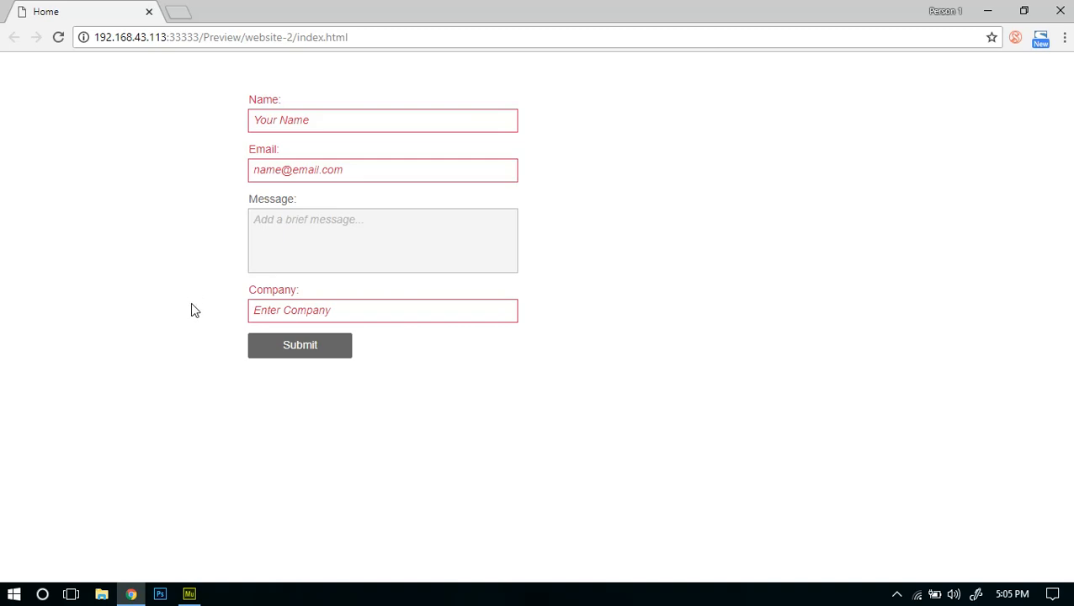
{"action": "mouse_move", "coordinate": [78, 151]}
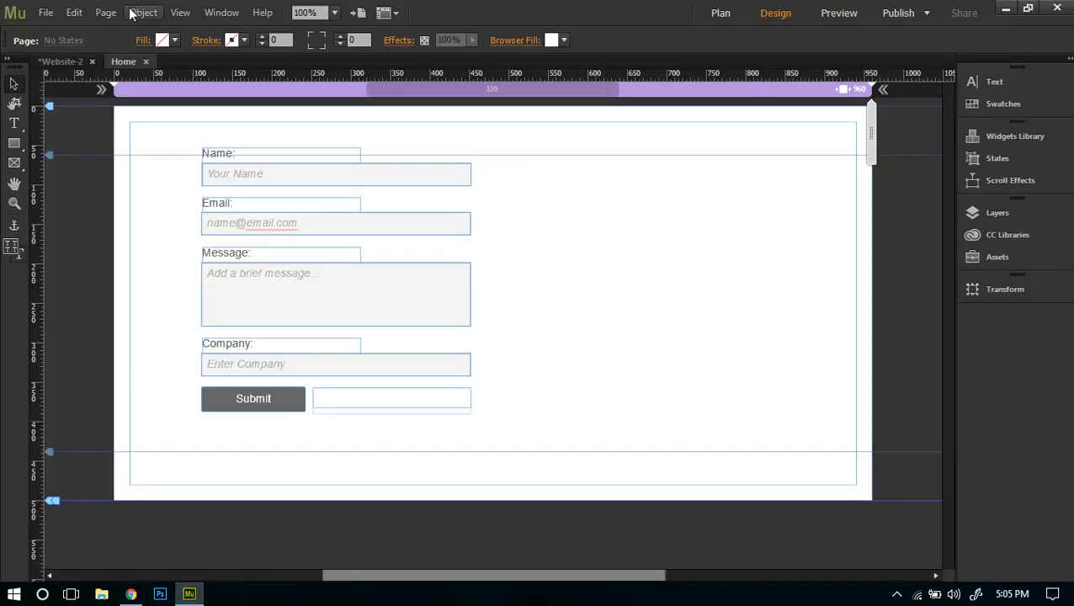
Insert the detailed contact form widget beside the simple form
{"action": "left_click", "coordinate": [143, 12]}
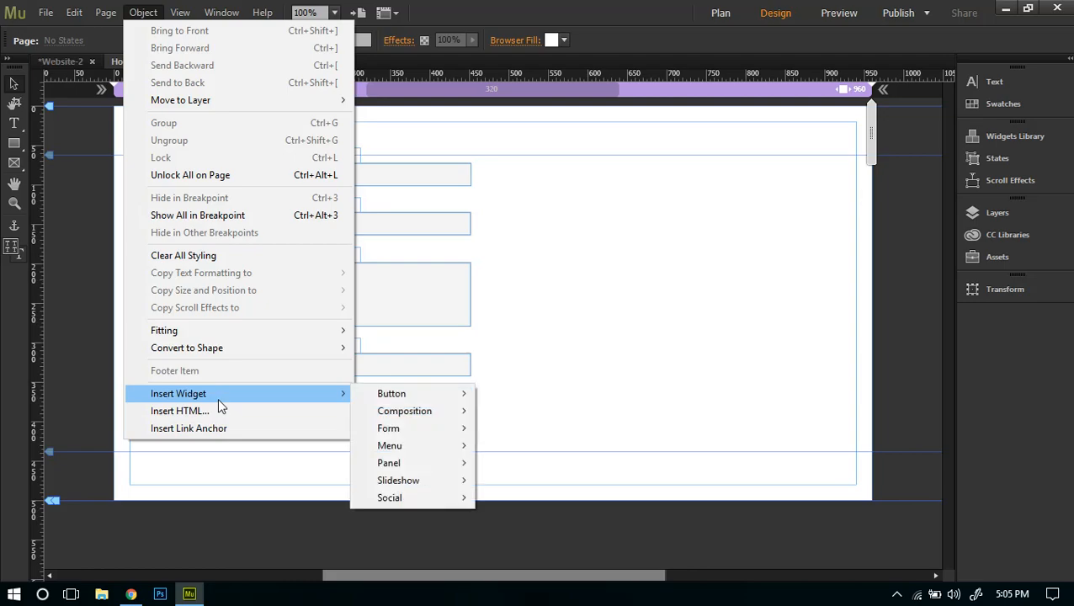
{"action": "mouse_move", "coordinate": [388, 428]}
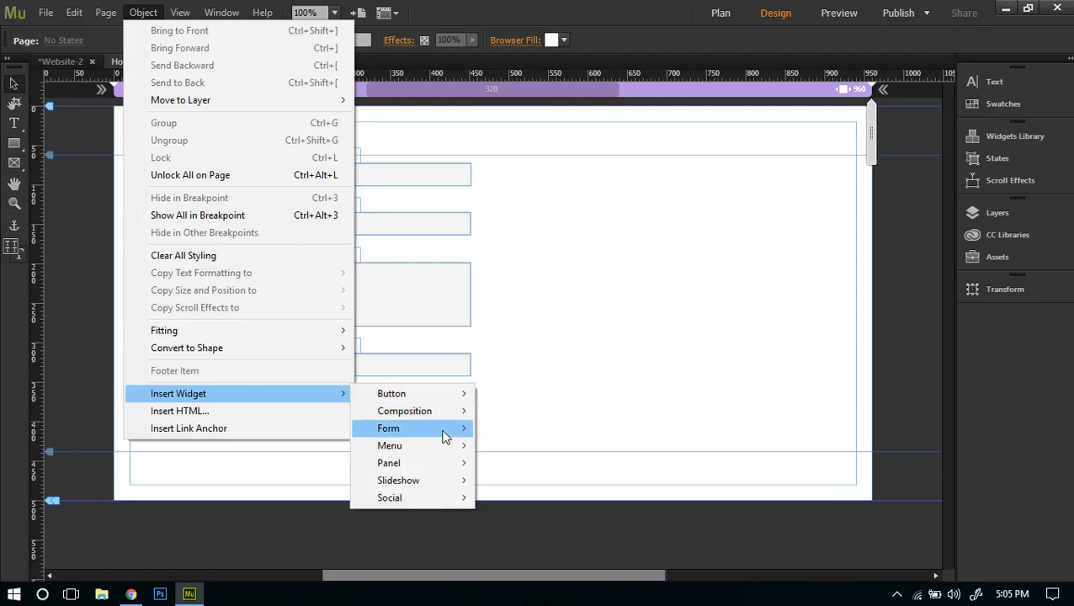
{"action": "left_click", "coordinate": [388, 427]}
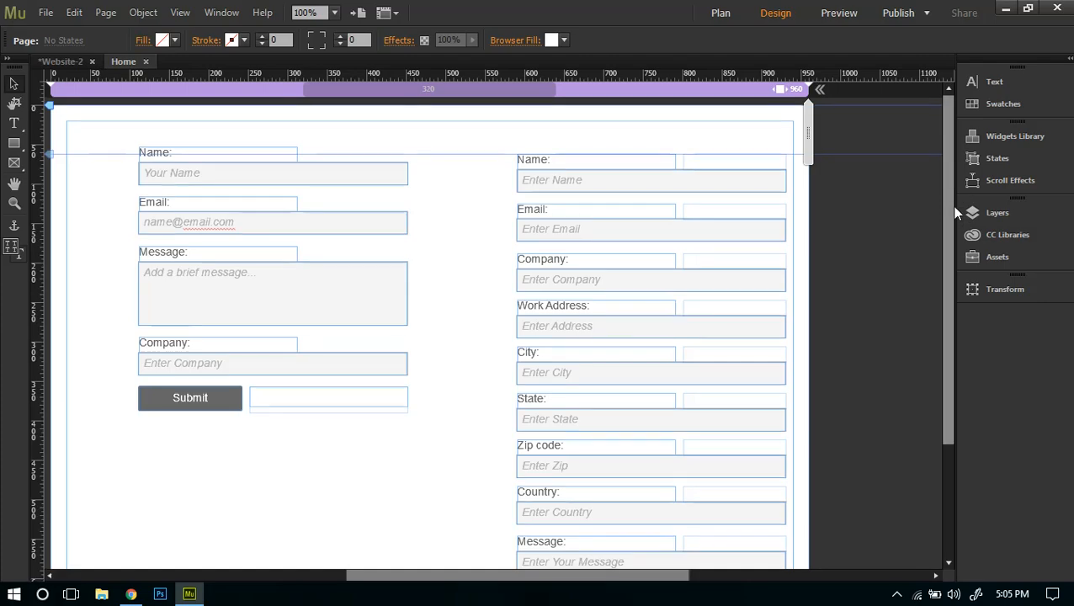
Enable the Cell Phone Number field in the detailed form's options
{"action": "scroll", "scroll_direction": "down", "scroll_amount": 3}
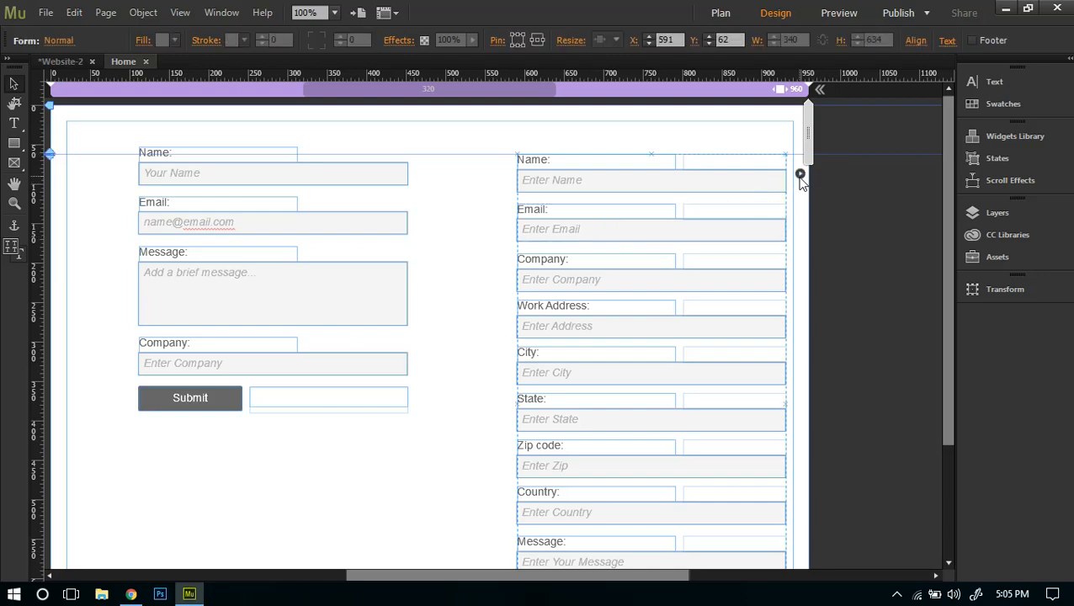
{"action": "left_click", "coordinate": [799, 173]}
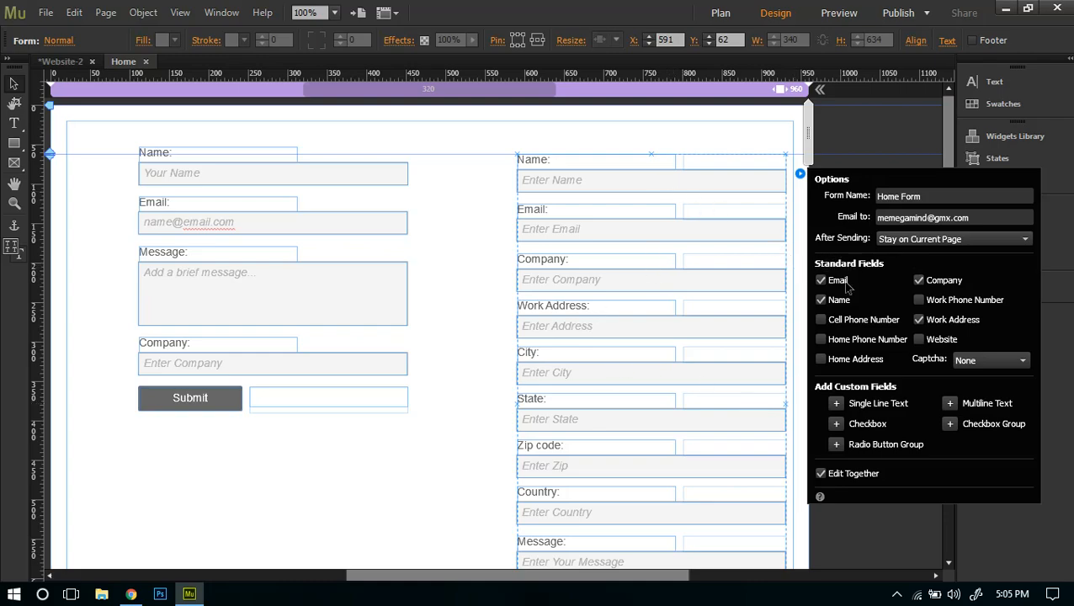
{"action": "mouse_move", "coordinate": [870, 355]}
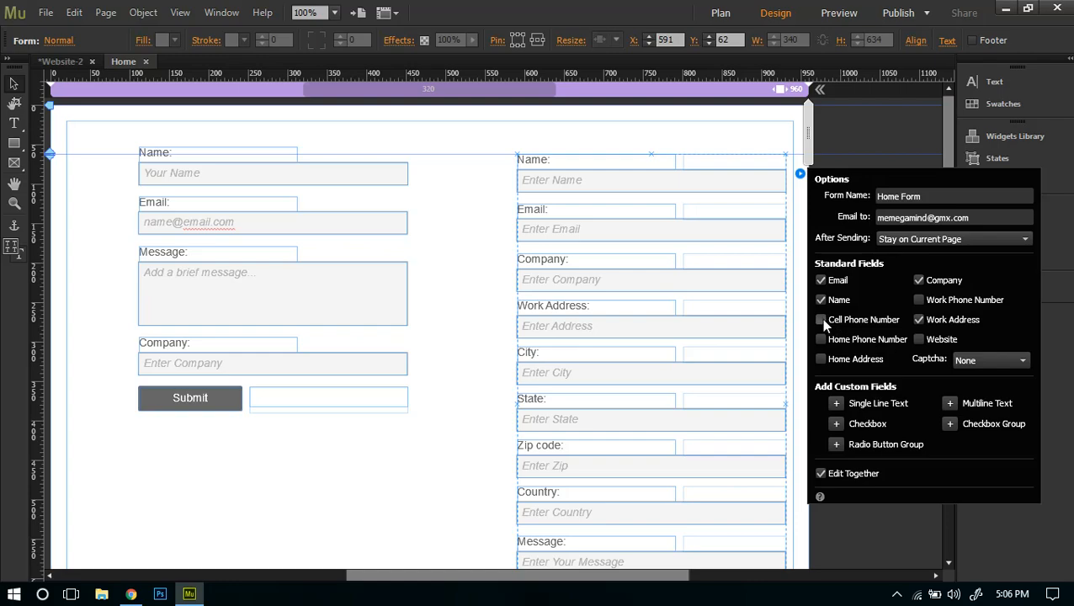
{"action": "left_click", "coordinate": [822, 320]}
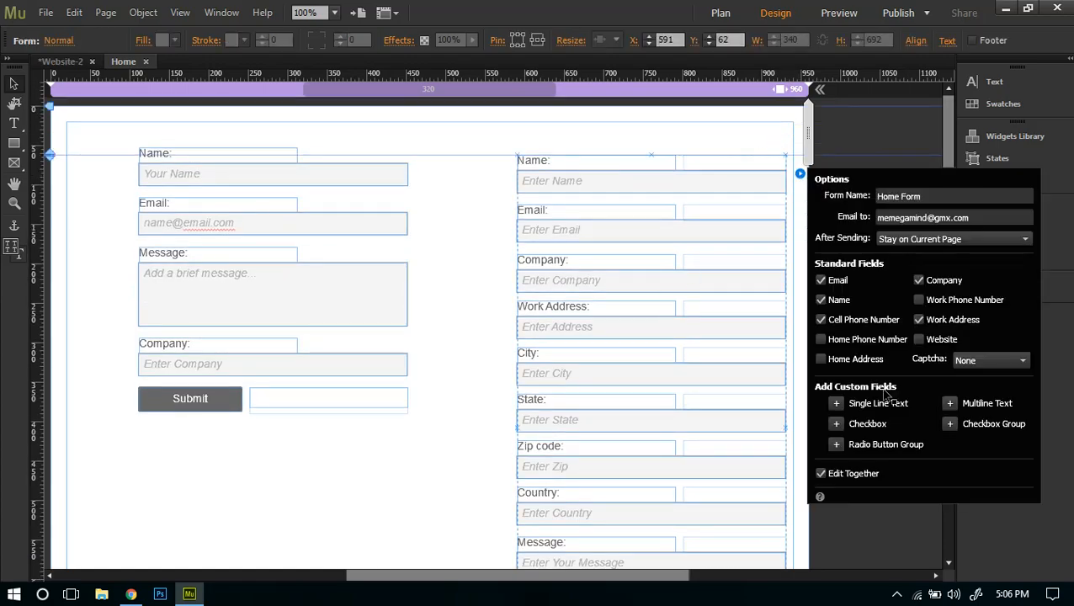
{"action": "left_click", "coordinate": [991, 360]}
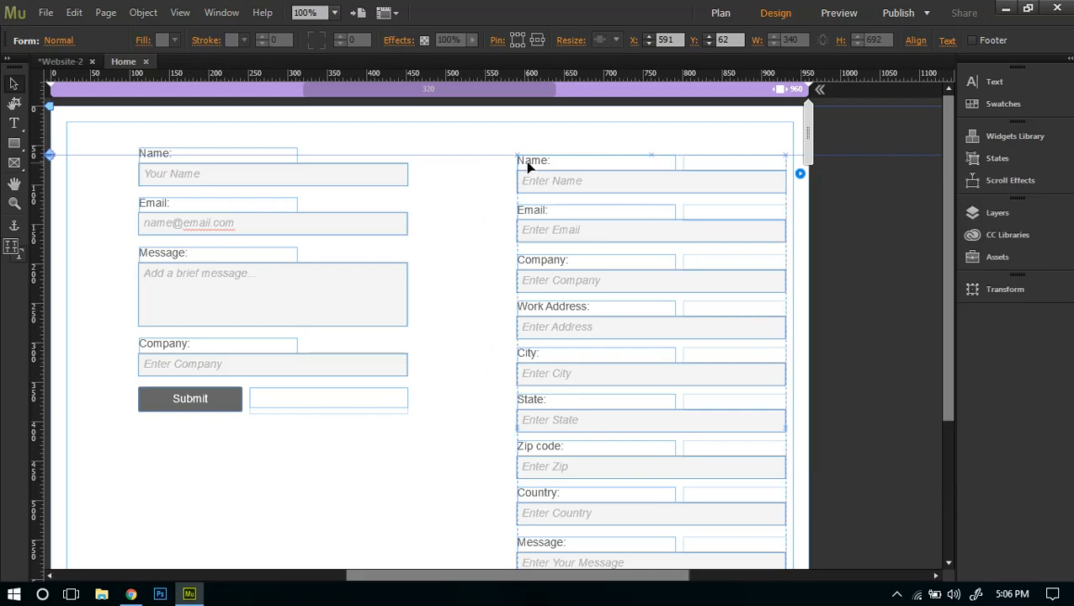
Make the detailed form's label text black at size 18
{"action": "left_click", "coordinate": [532, 160]}
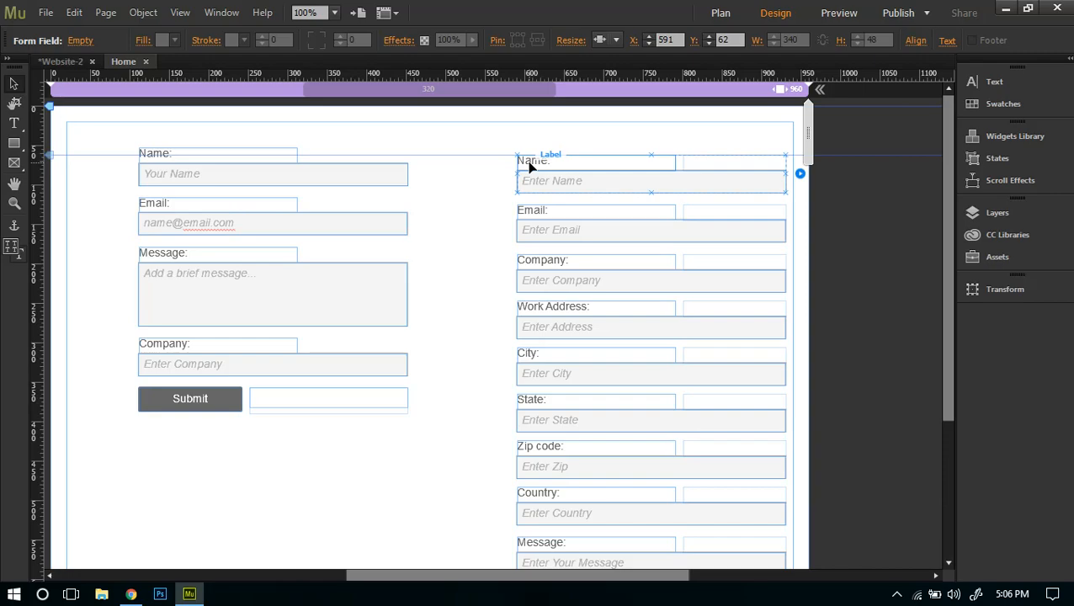
{"action": "double_click", "coordinate": [533, 161]}
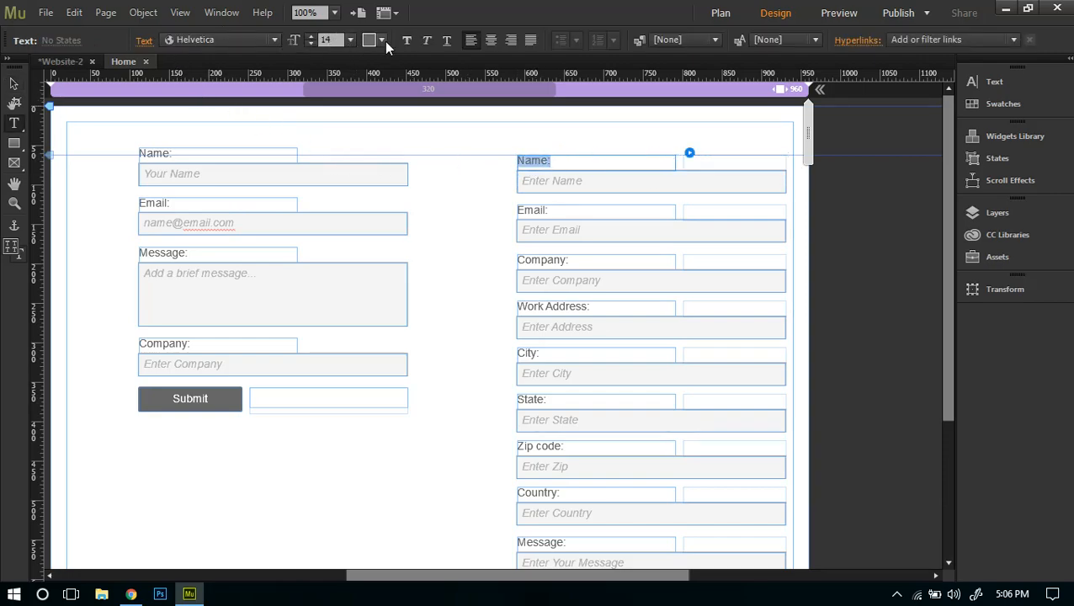
{"action": "left_click", "coordinate": [369, 40]}
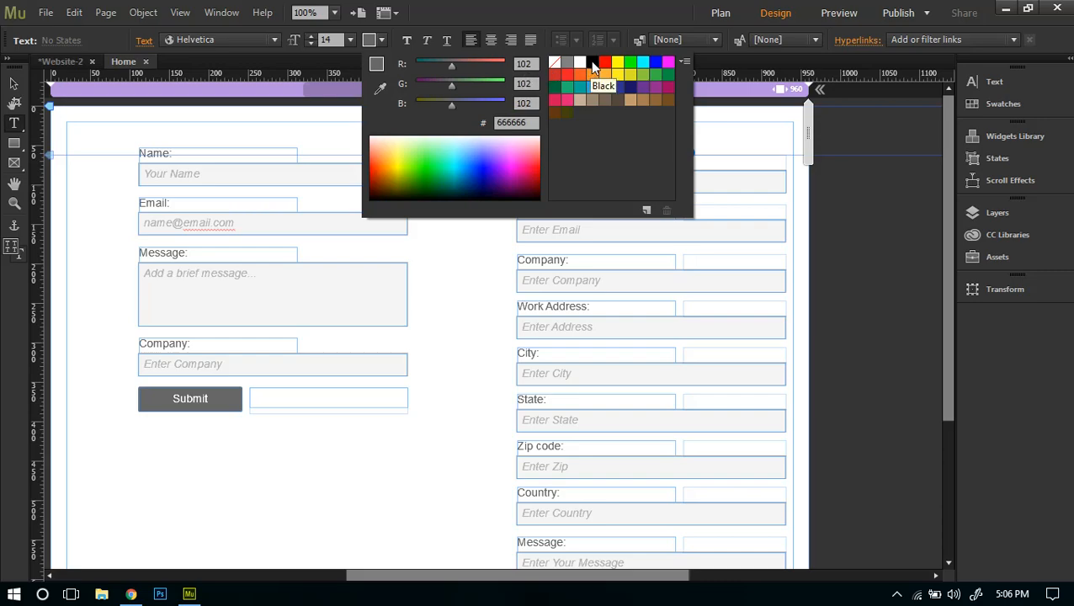
{"action": "left_click", "coordinate": [351, 40]}
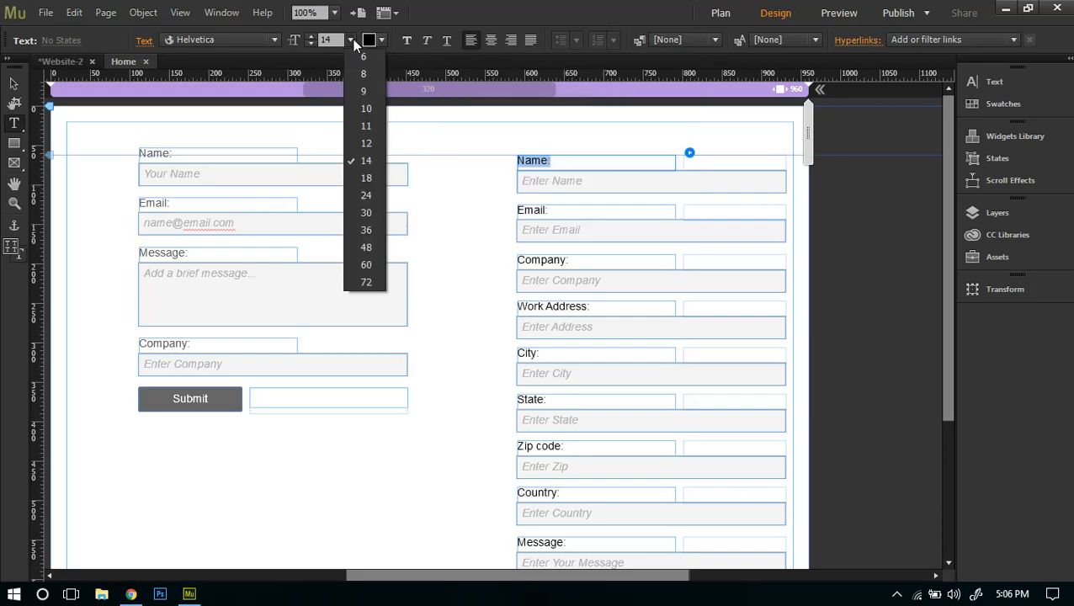
{"action": "left_click", "coordinate": [351, 40]}
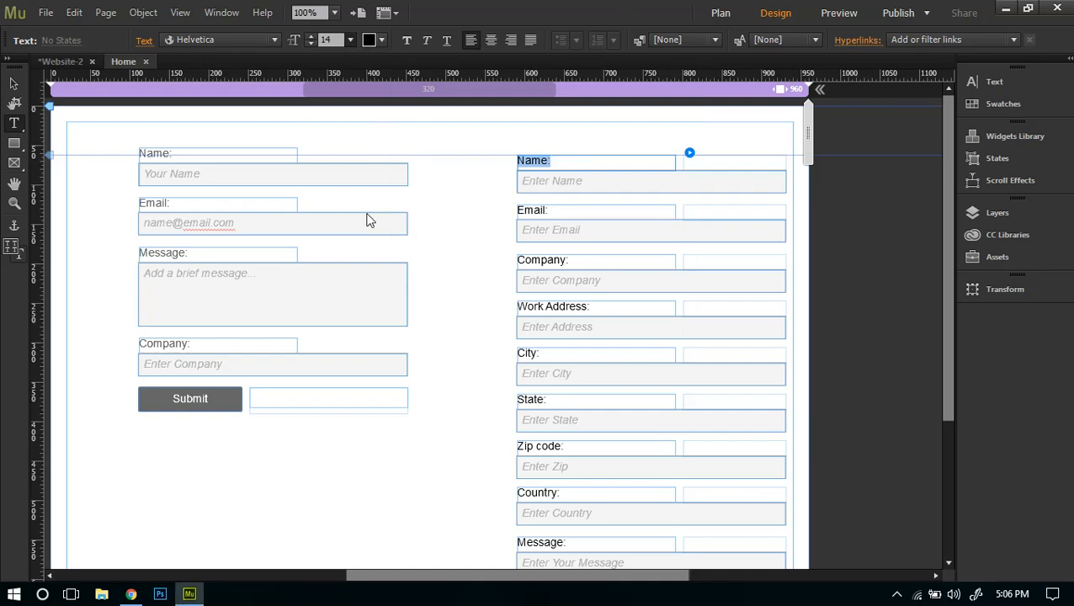
{"action": "type", "text": "30"}
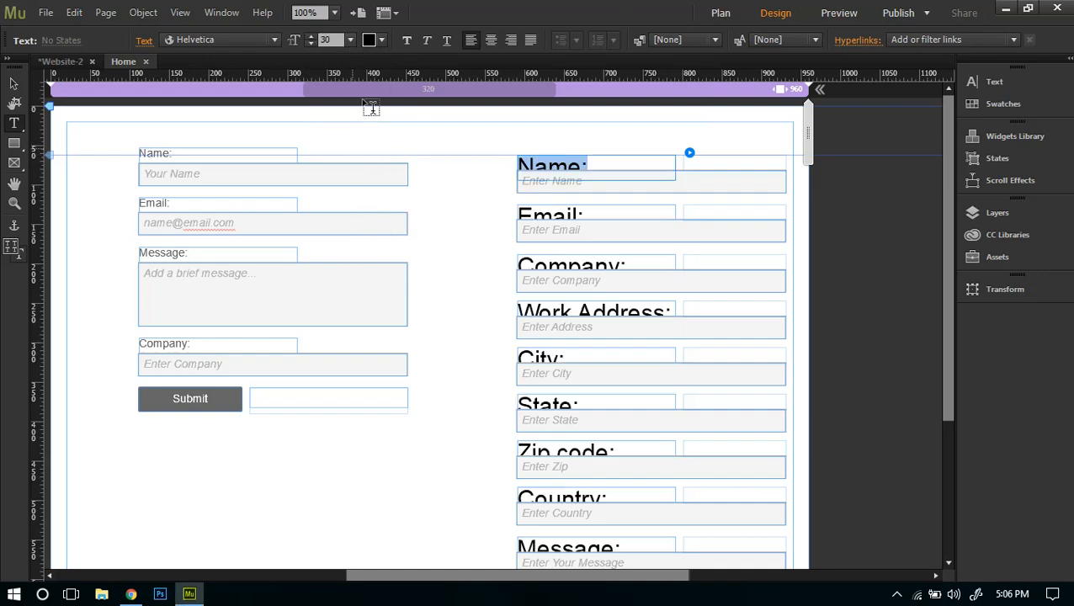
{"action": "left_click", "coordinate": [350, 40]}
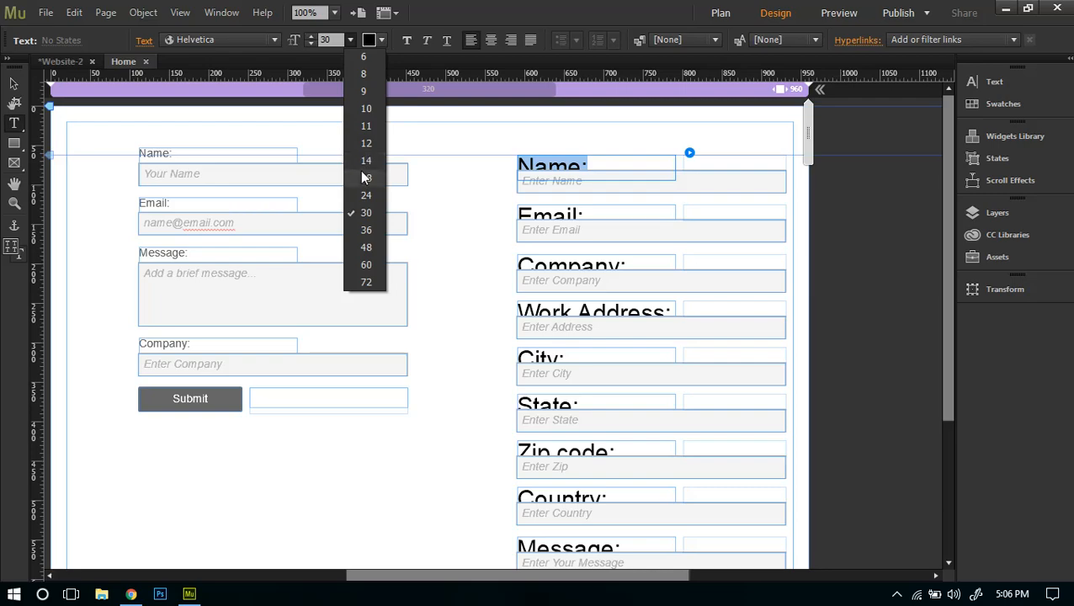
{"action": "left_click", "coordinate": [365, 177]}
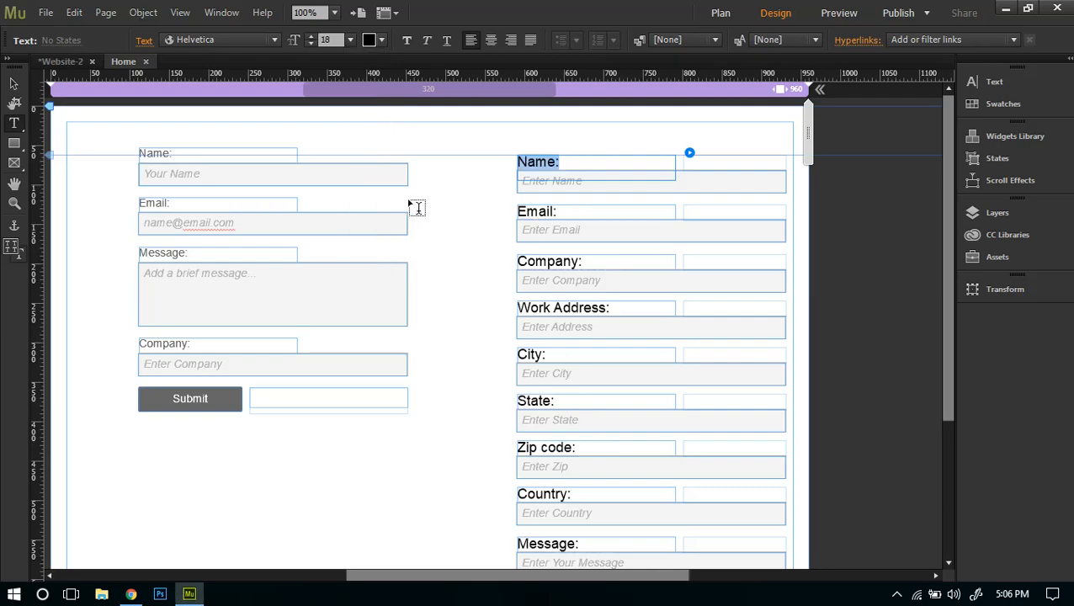
{"action": "mouse_move", "coordinate": [238, 165]}
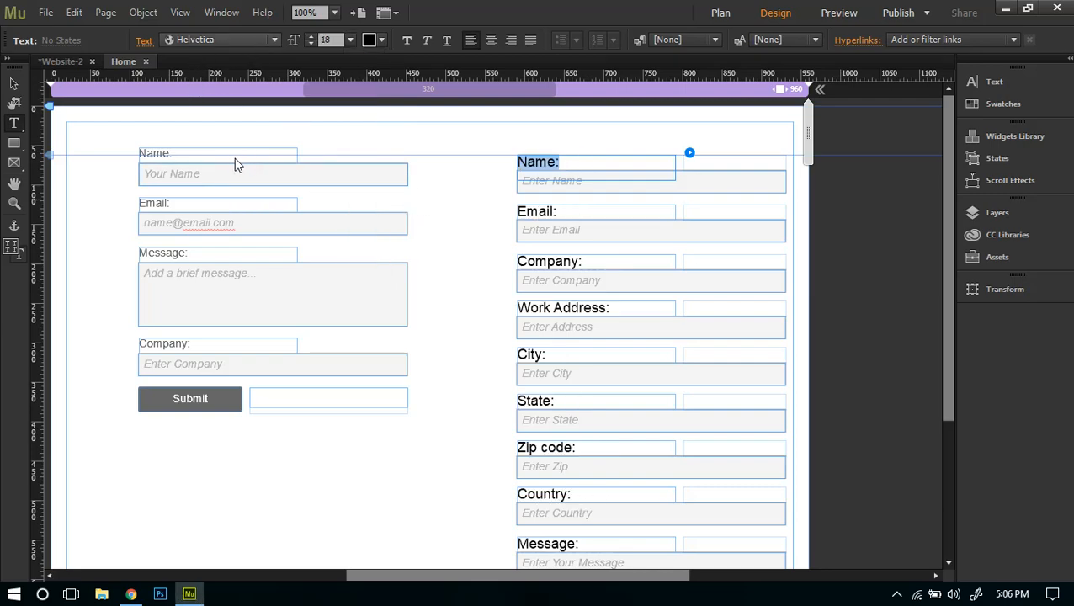
Change the label font to Comic Sans
{"action": "left_click", "coordinate": [221, 39]}
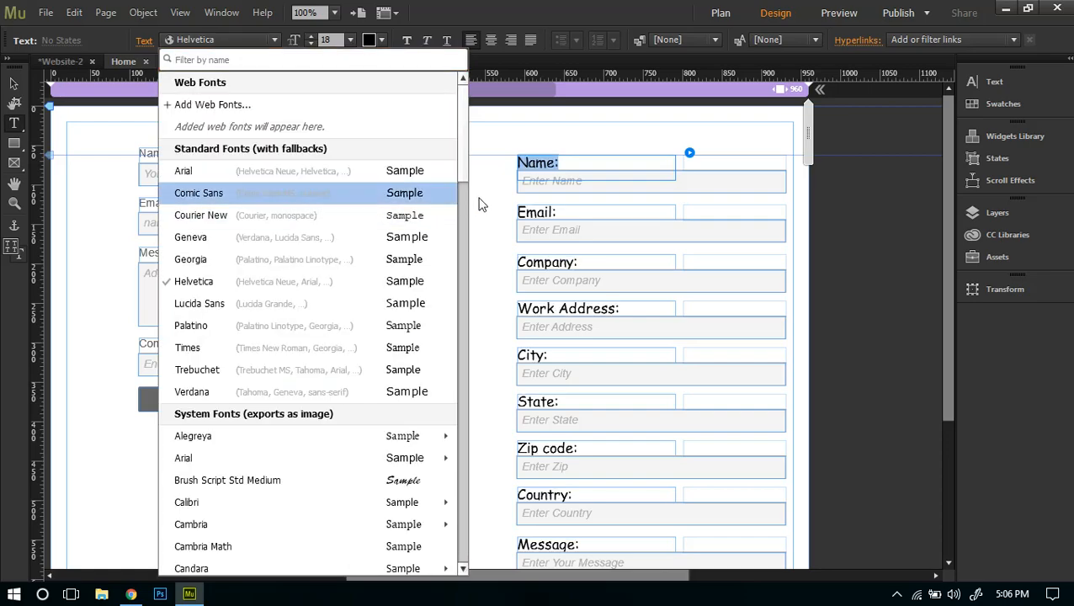
{"action": "left_click", "coordinate": [198, 192]}
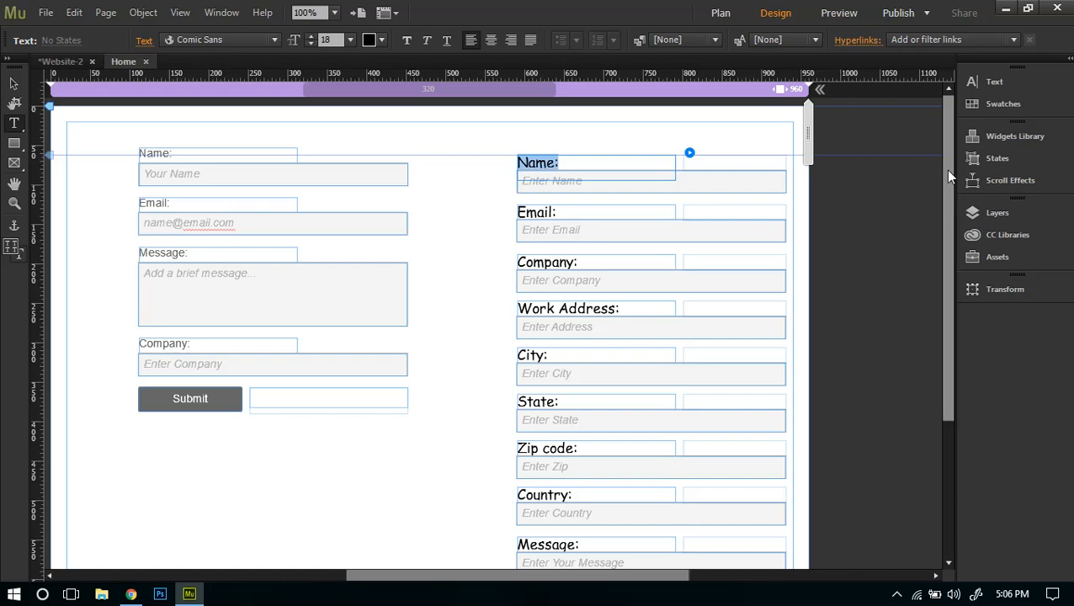
{"action": "scroll", "scroll_direction": "down", "scroll_amount": 3}
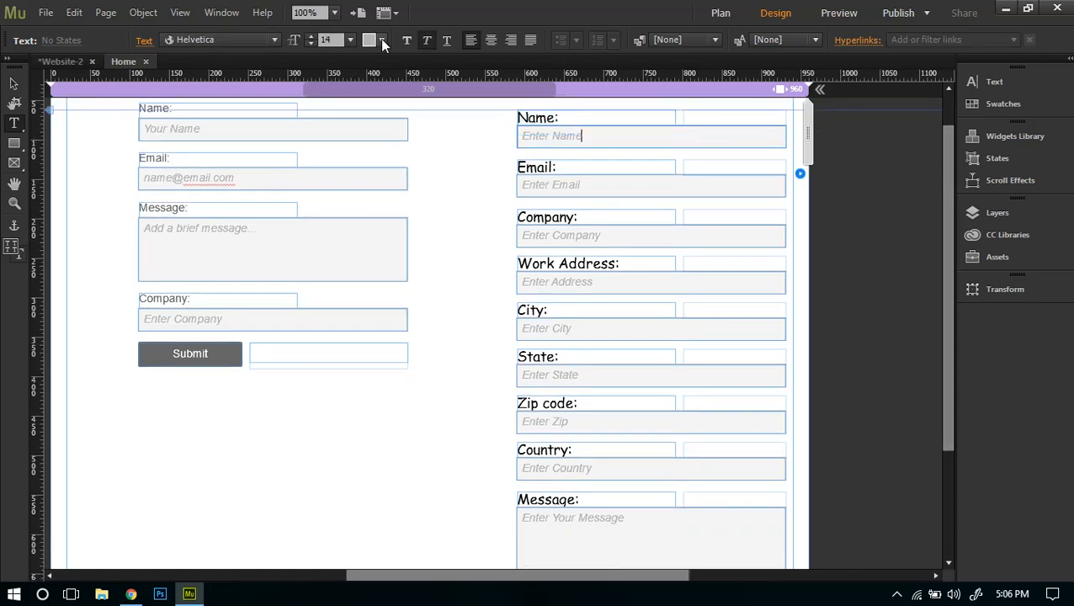
Give the detailed form's placeholder text a brown colour and view the Chrome preview
{"action": "left_click", "coordinate": [369, 39]}
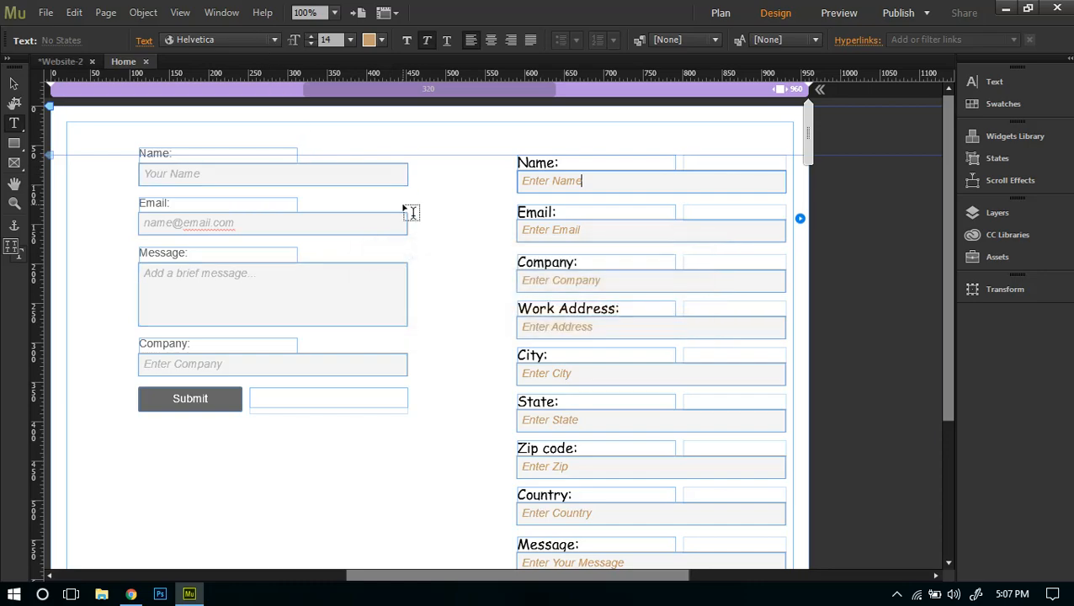
{"action": "left_click", "coordinate": [839, 13]}
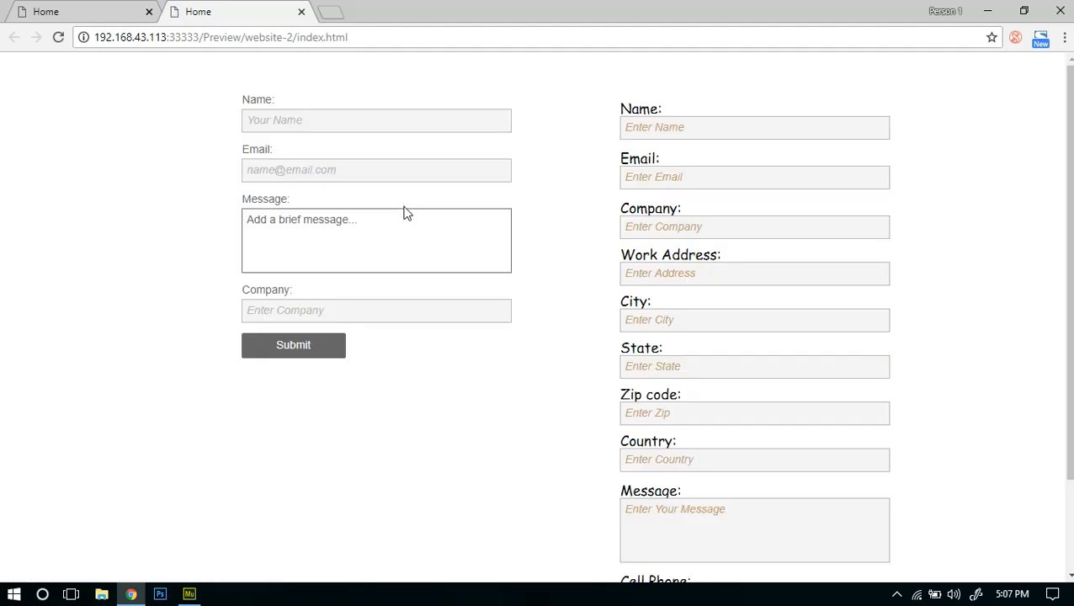
Scroll the Chrome preview to reveal Cell Phone and Submit, then try the Name and Email fields
{"action": "scroll", "scroll_direction": "down", "scroll_amount": 3}
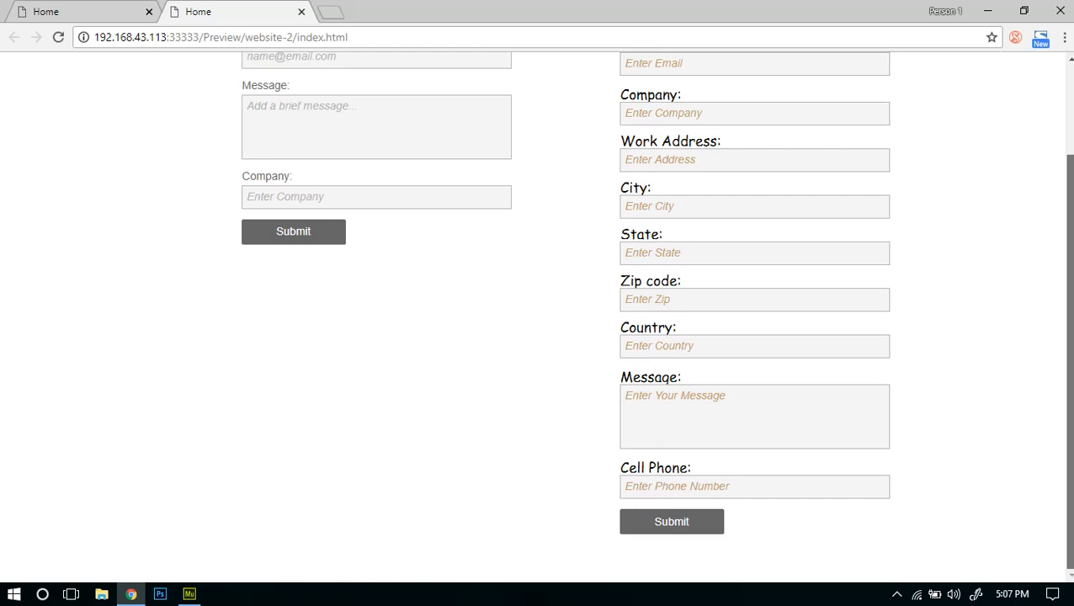
{"action": "scroll", "scroll_direction": "up", "scroll_amount": 3}
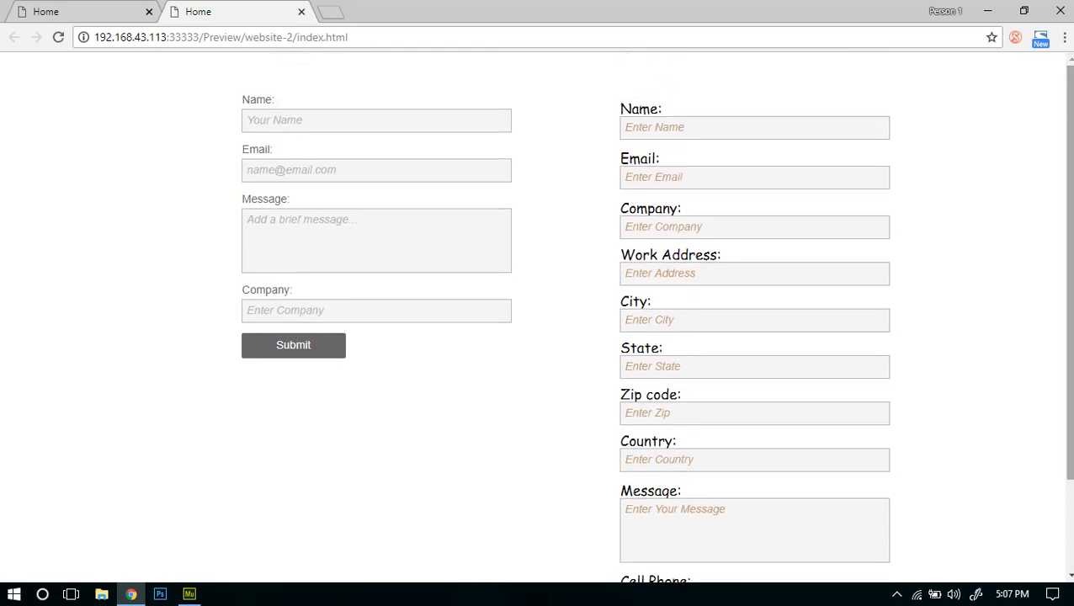
{"action": "left_click", "coordinate": [754, 128]}
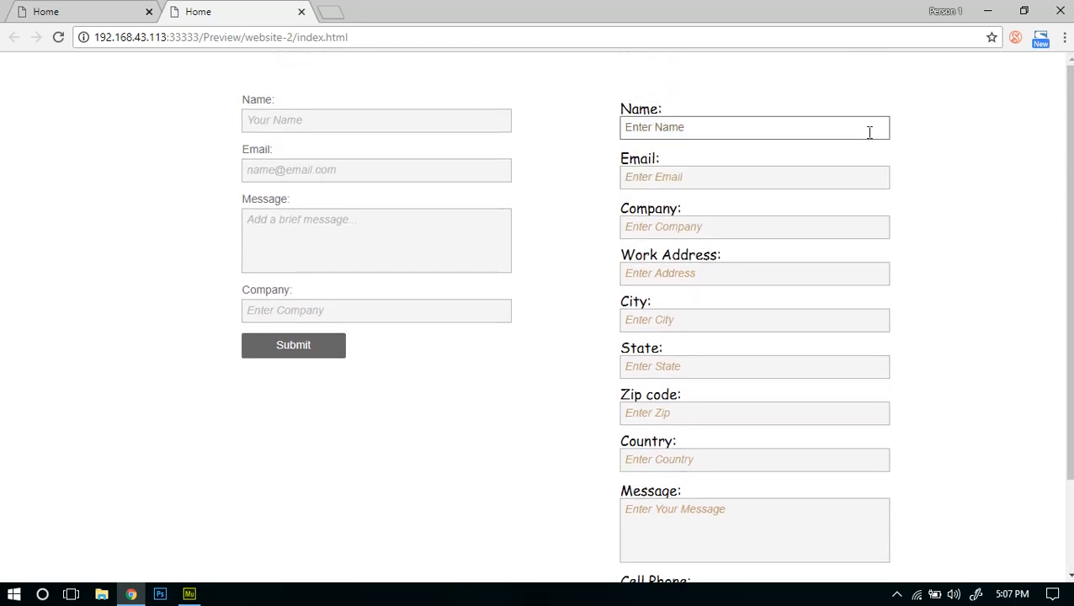
{"action": "left_click", "coordinate": [755, 176]}
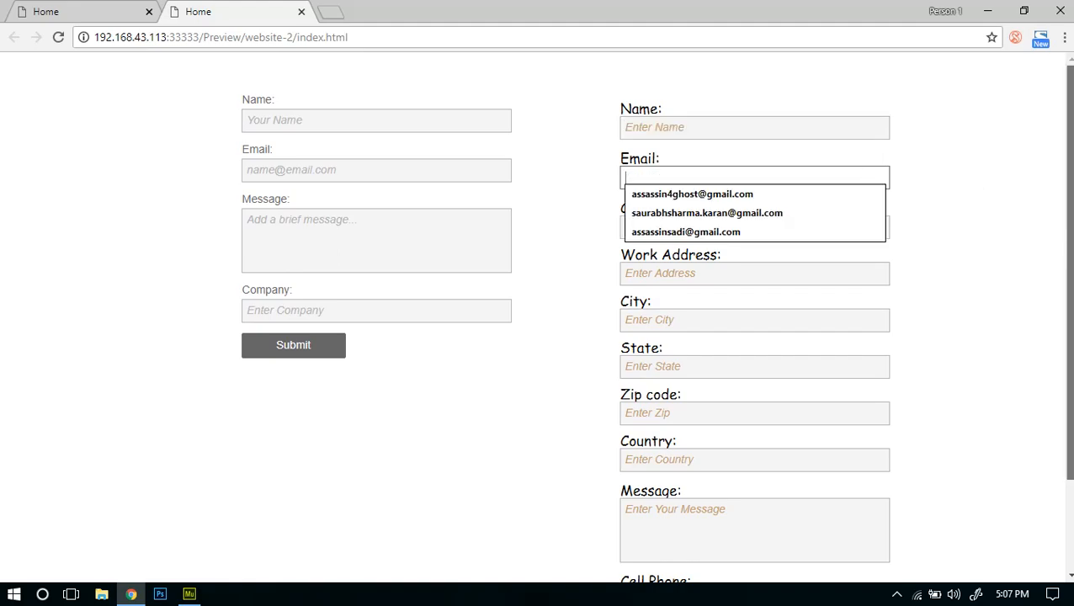